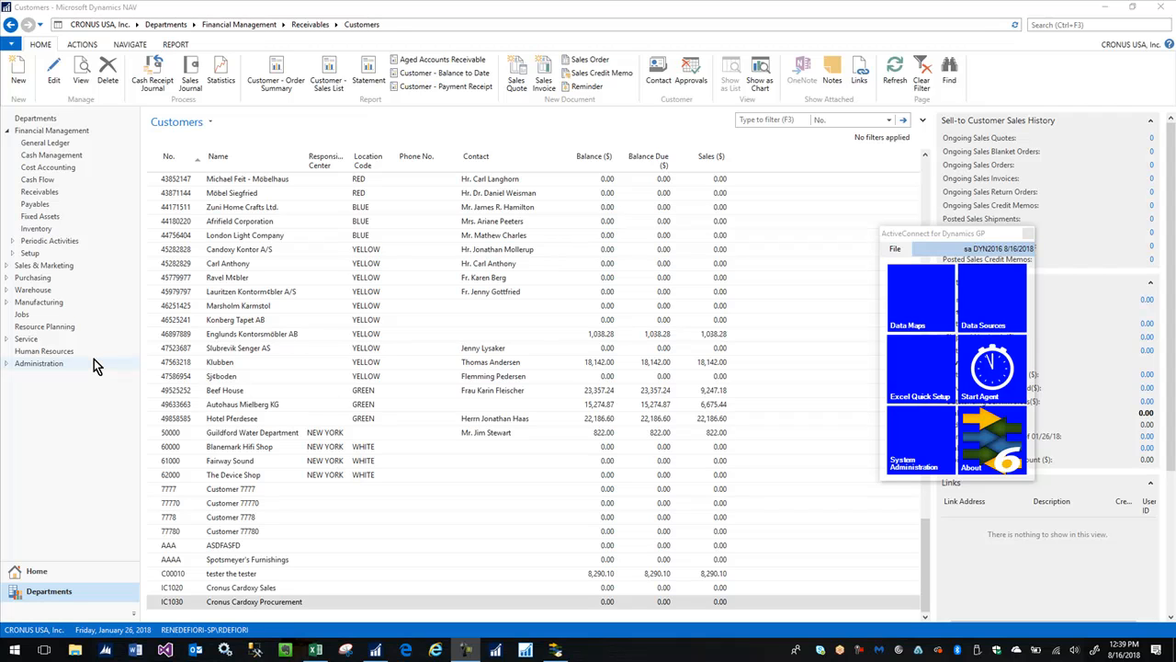
{"action": "mouse_move", "coordinate": [194, 354]}
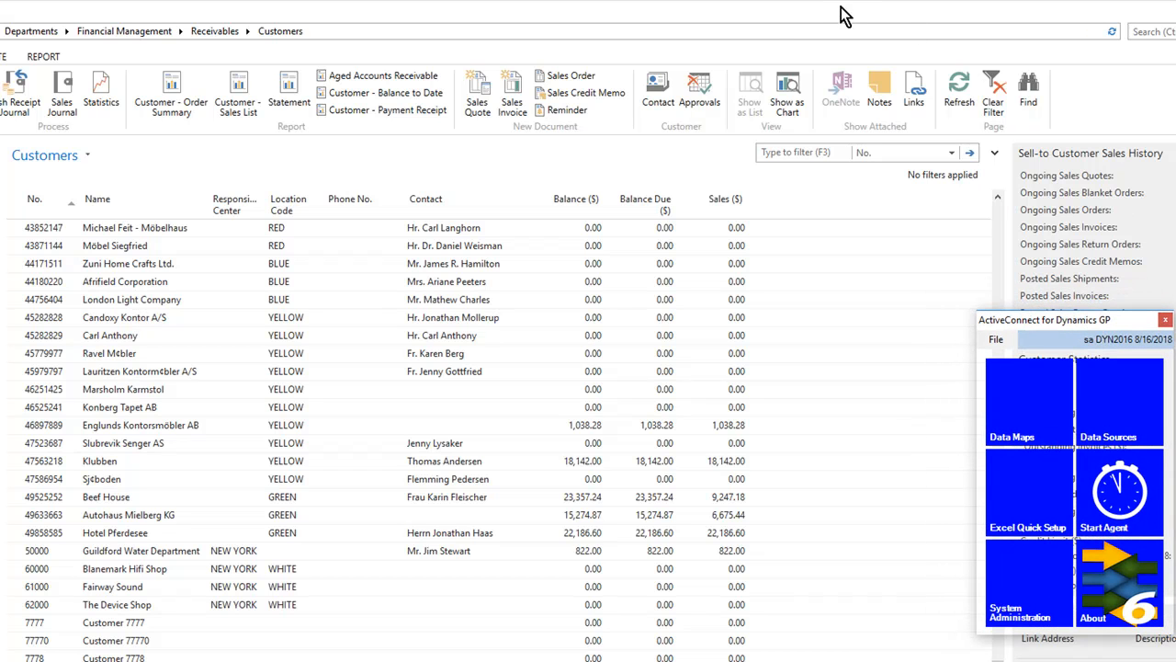
- Open the ActiveConnect data map editor and browse the saved Integration ID list
{"action": "left_click", "coordinate": [1166, 319]}
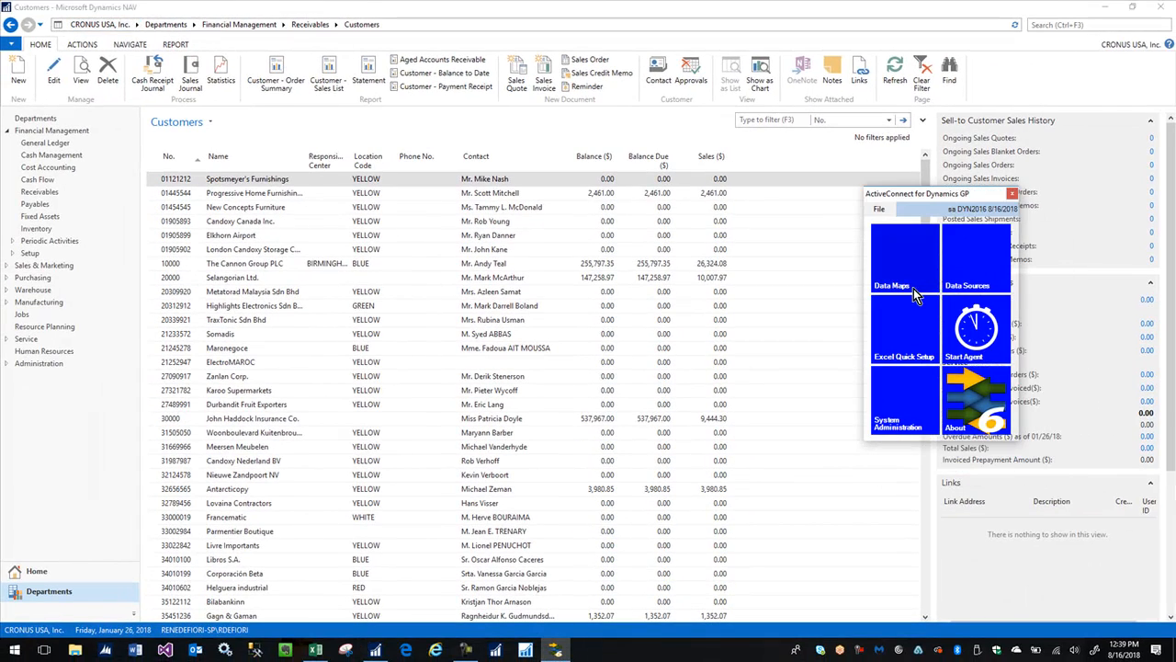
{"action": "left_click", "coordinate": [891, 258]}
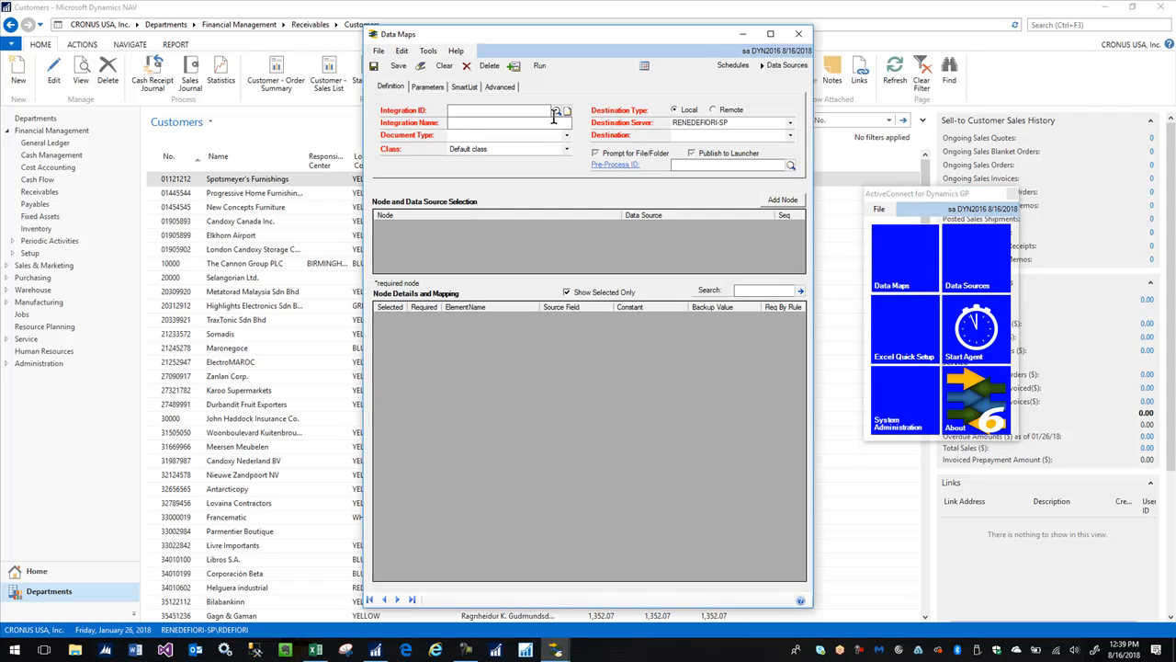
{"action": "left_click", "coordinate": [556, 110]}
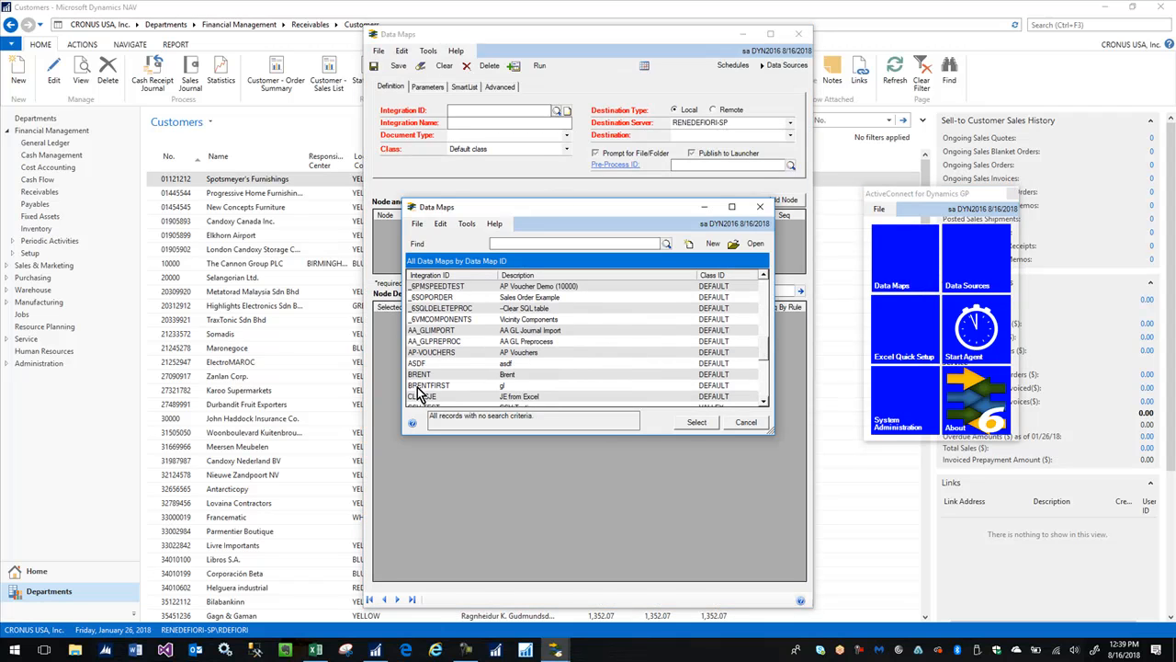
{"action": "scroll", "scroll_direction": "down", "scroll_amount": 3}
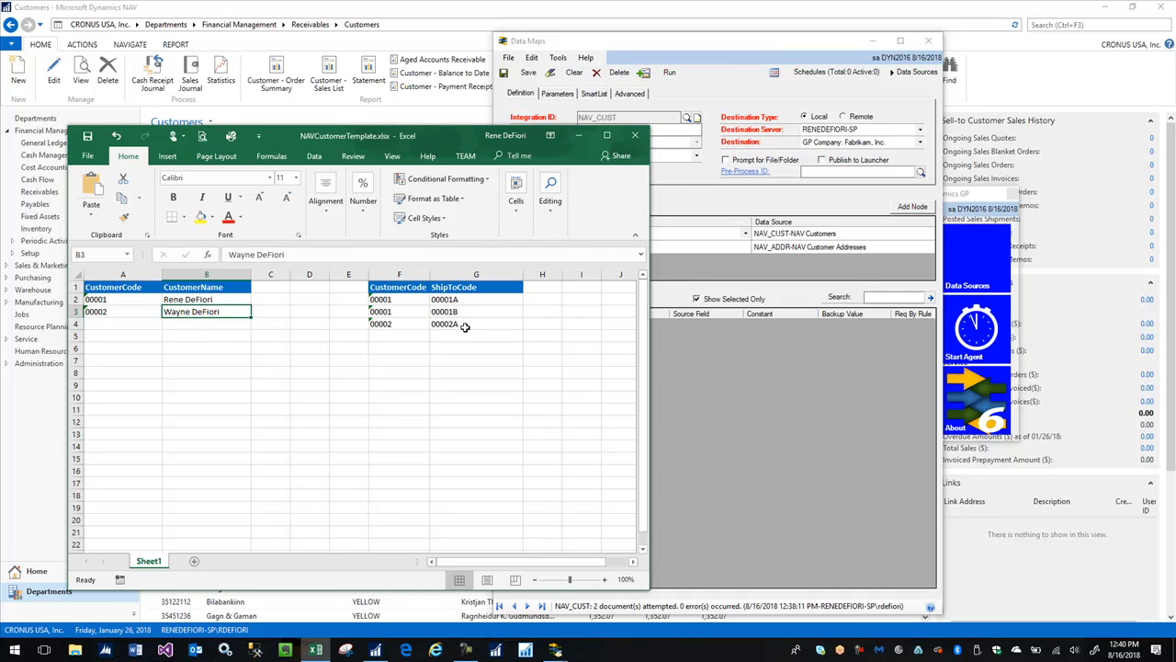
- Select the CustomerCode/ShipToCode ship-to table in columns F:G of NAVCustomerTemplate.xlsx
{"action": "left_click_drag", "start_coordinate": [399, 286], "coordinate": [476, 324]}
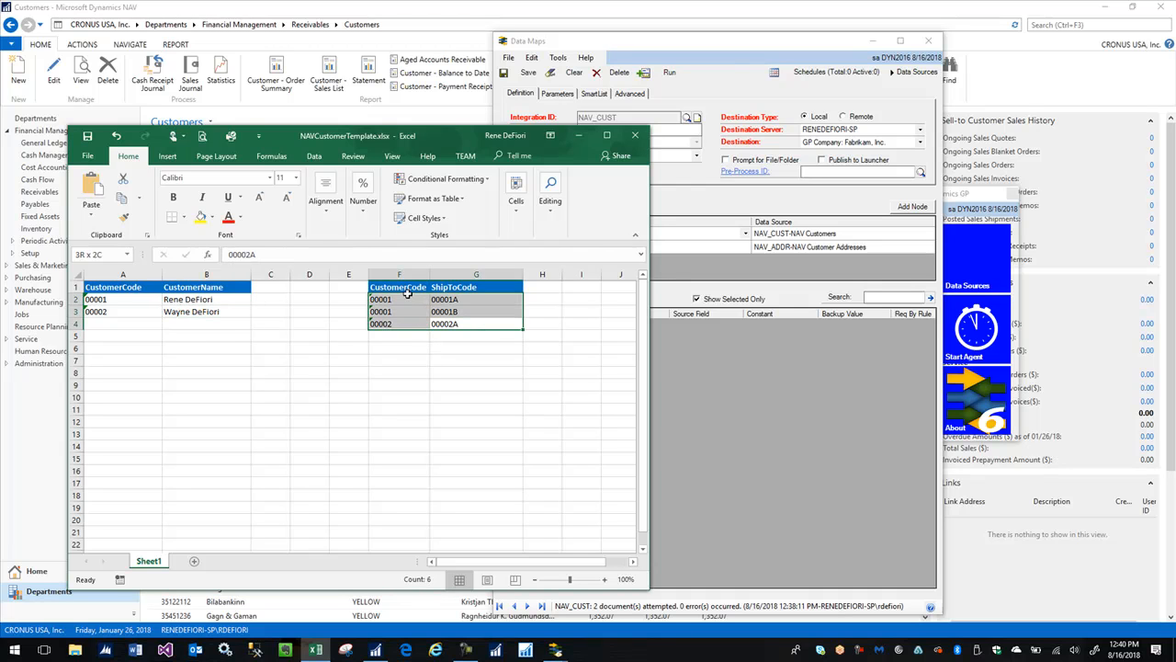
{"action": "left_click", "coordinate": [476, 311]}
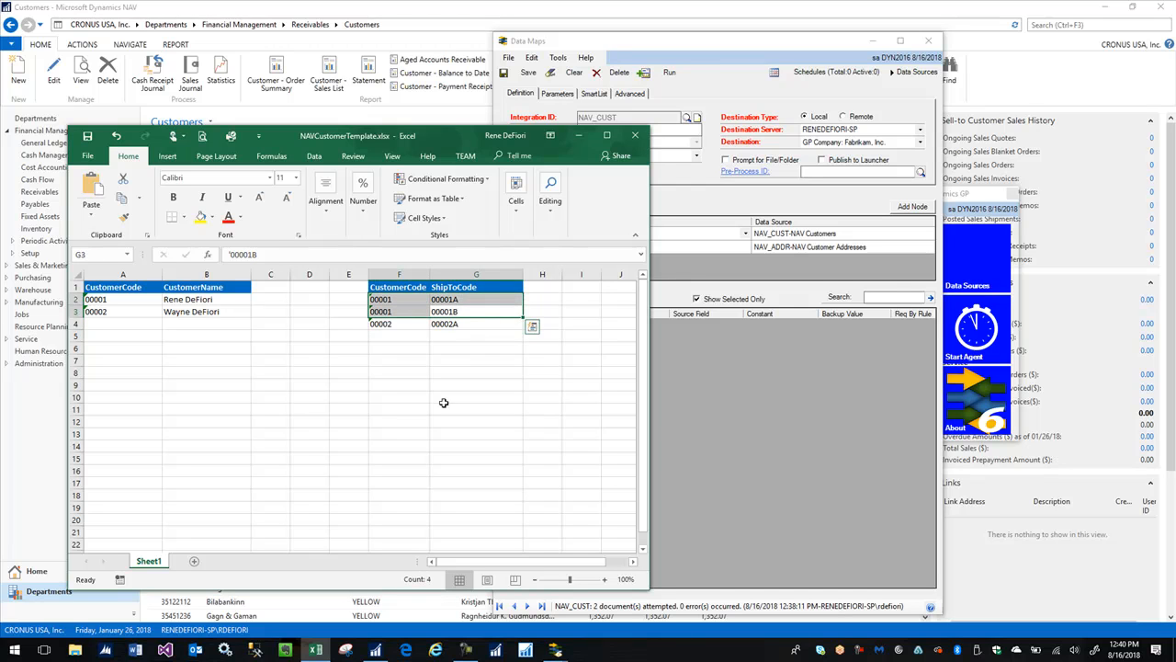
{"action": "mouse_move", "coordinate": [467, 326]}
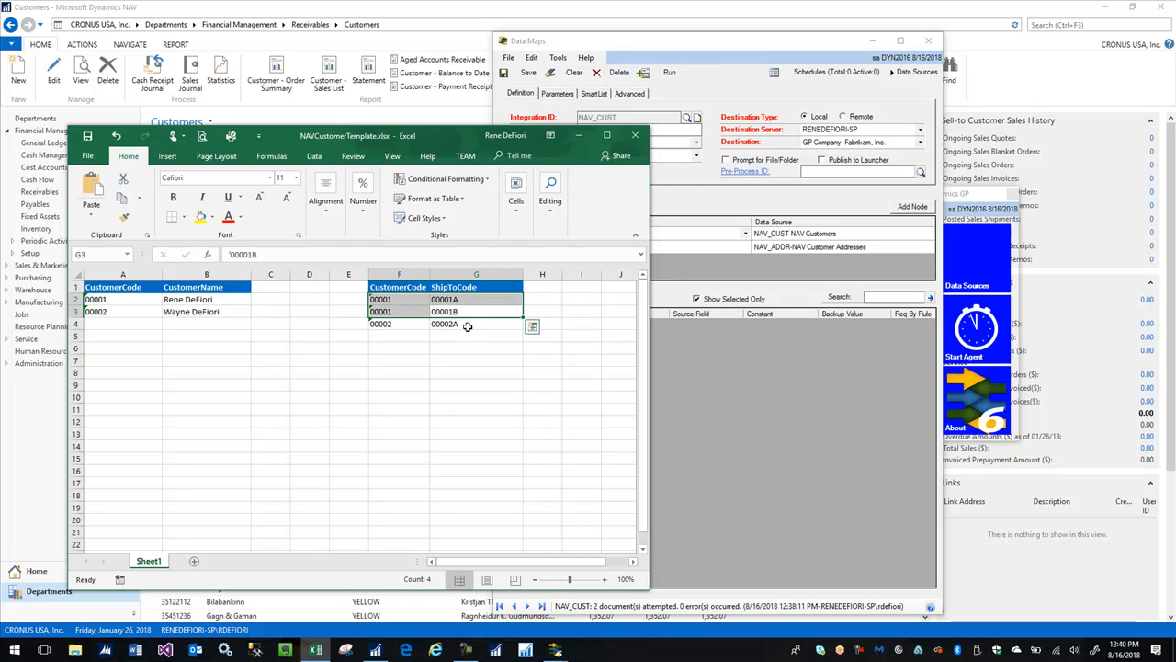
{"action": "left_click", "coordinate": [476, 324]}
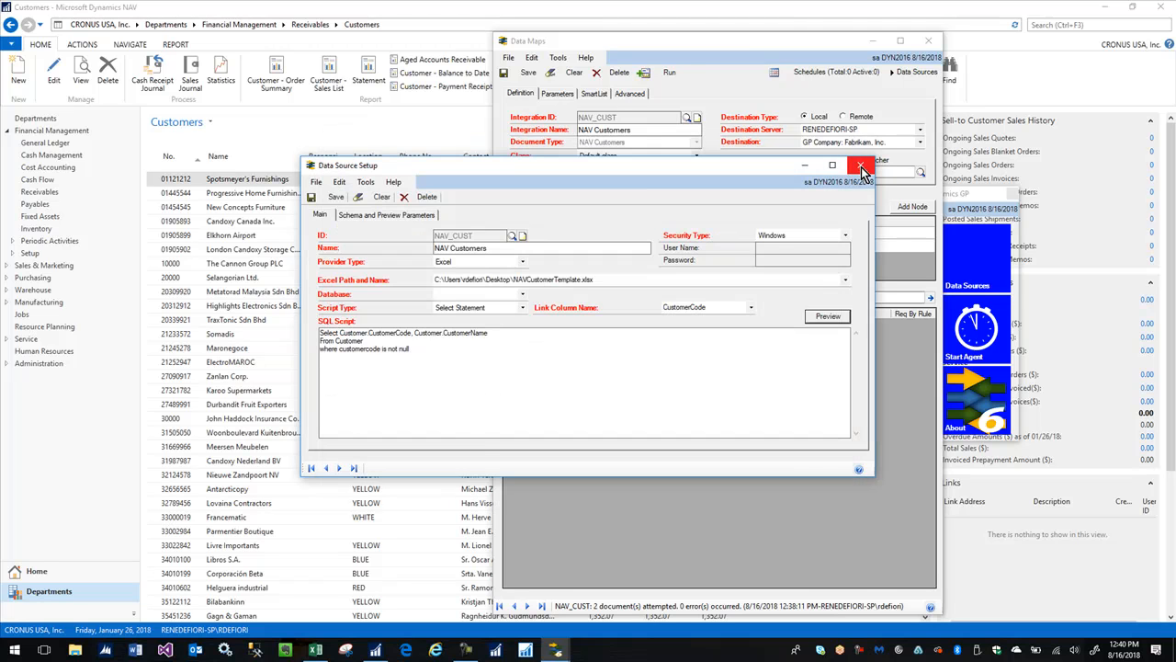
- Review the NAV_ADDR customer addresses data source setup, then close it
{"action": "left_click", "coordinate": [339, 468]}
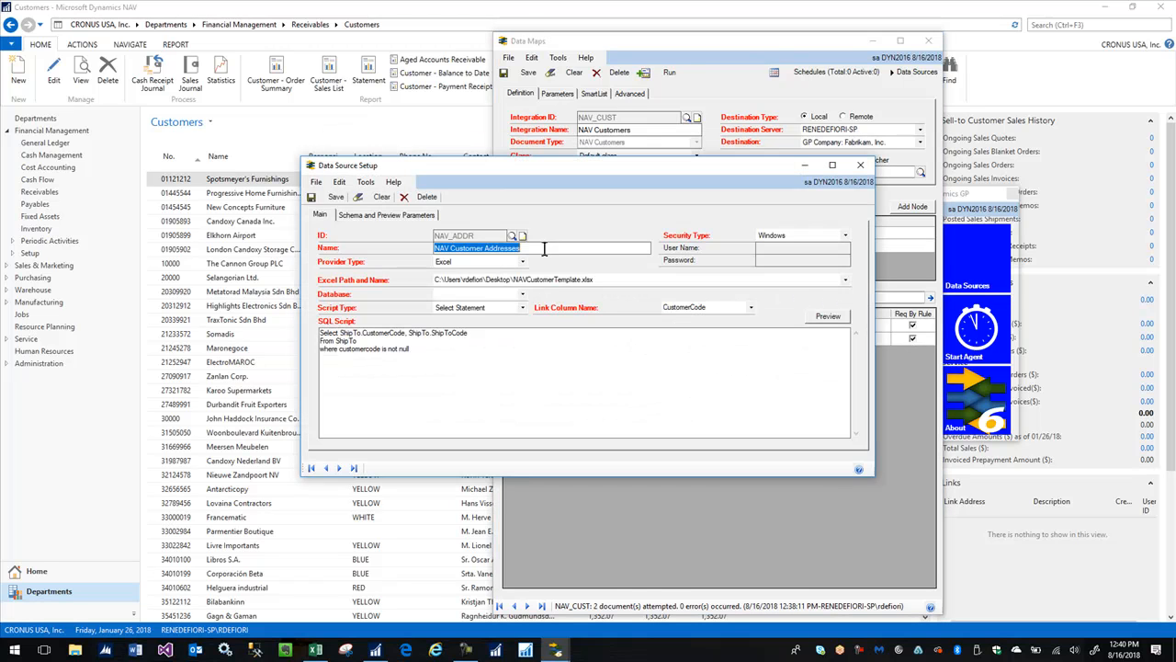
{"action": "left_click", "coordinate": [828, 315]}
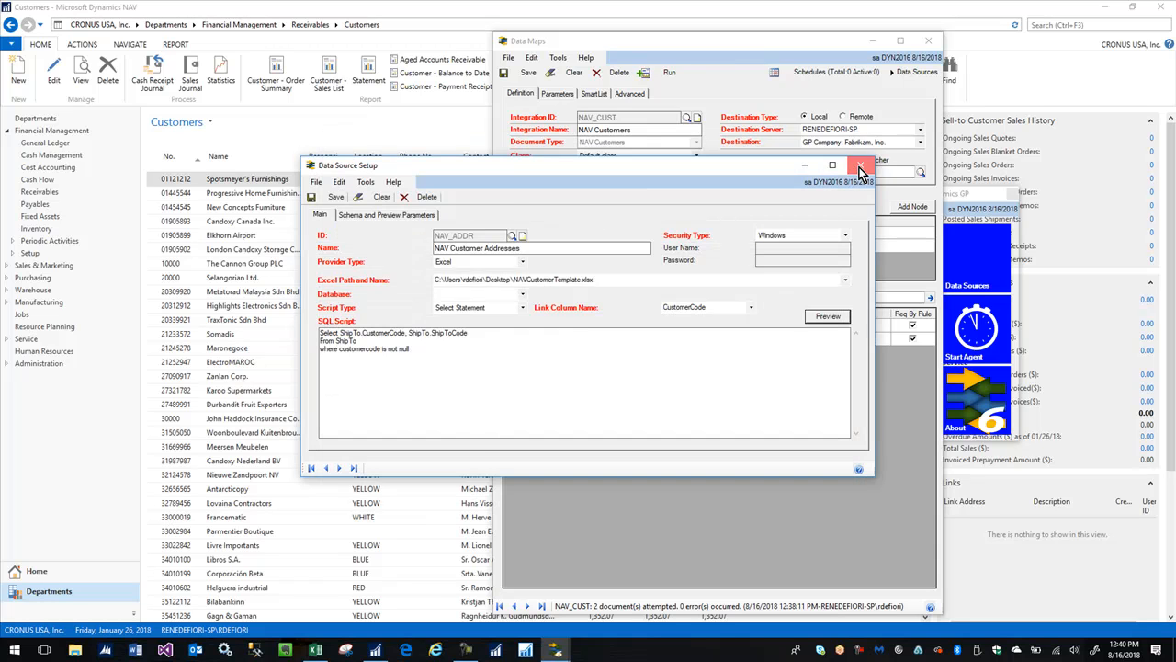
{"action": "left_click", "coordinate": [861, 166]}
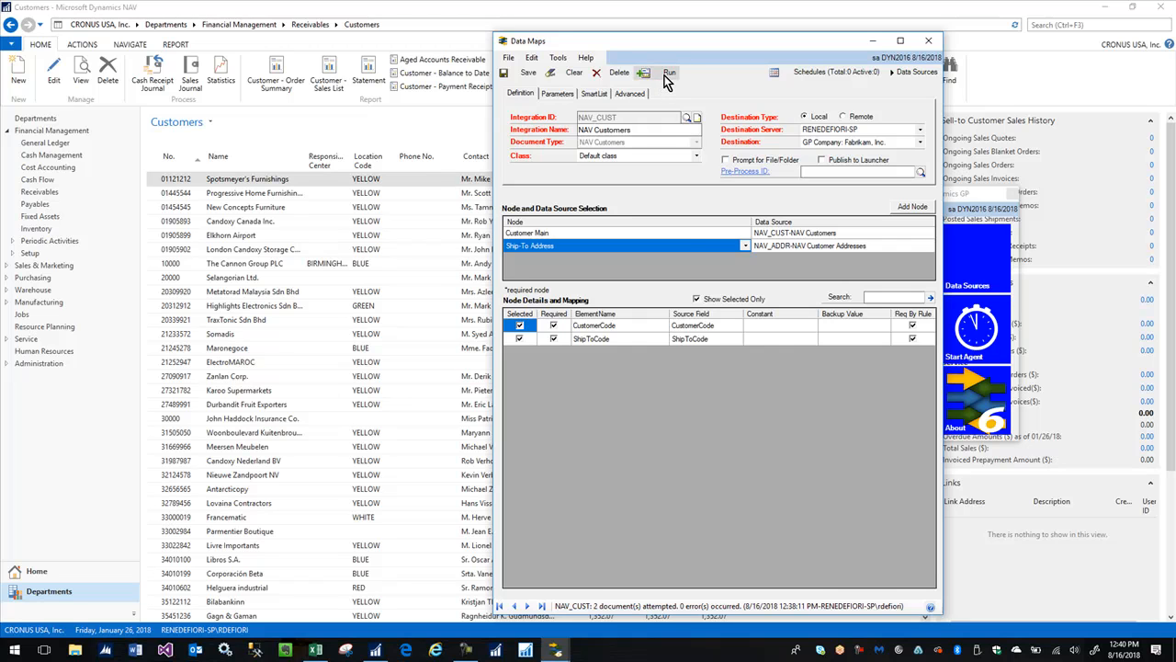
- Run the NAV_CUST integration and acknowledge the success message
{"action": "left_click", "coordinate": [670, 72]}
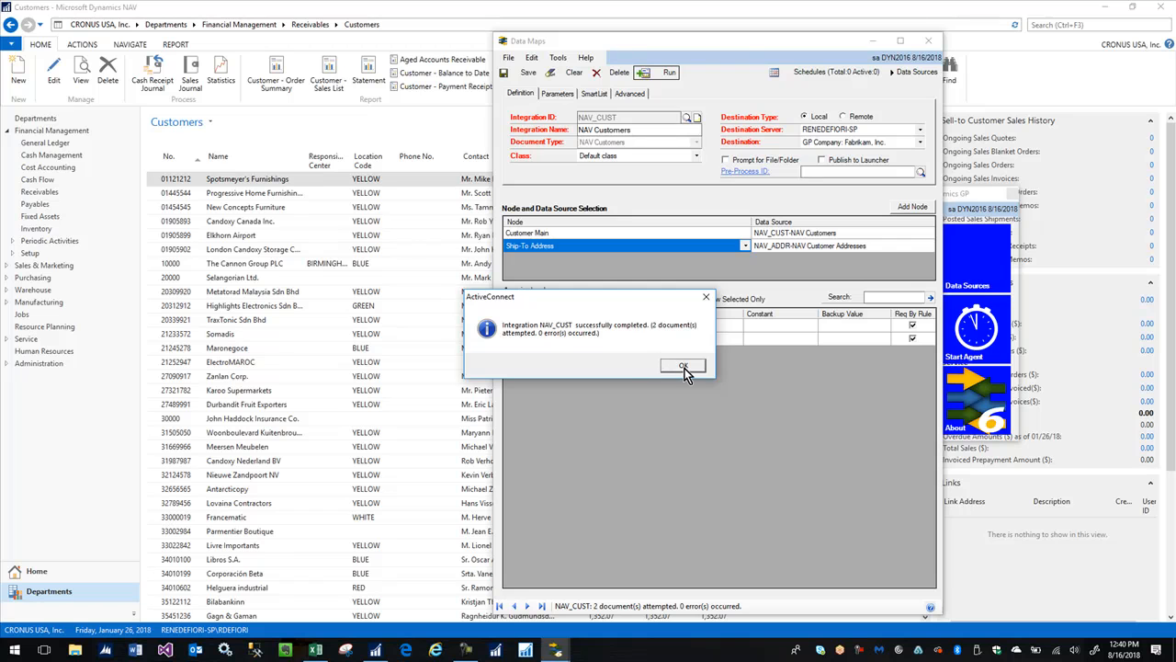
{"action": "left_click", "coordinate": [683, 365]}
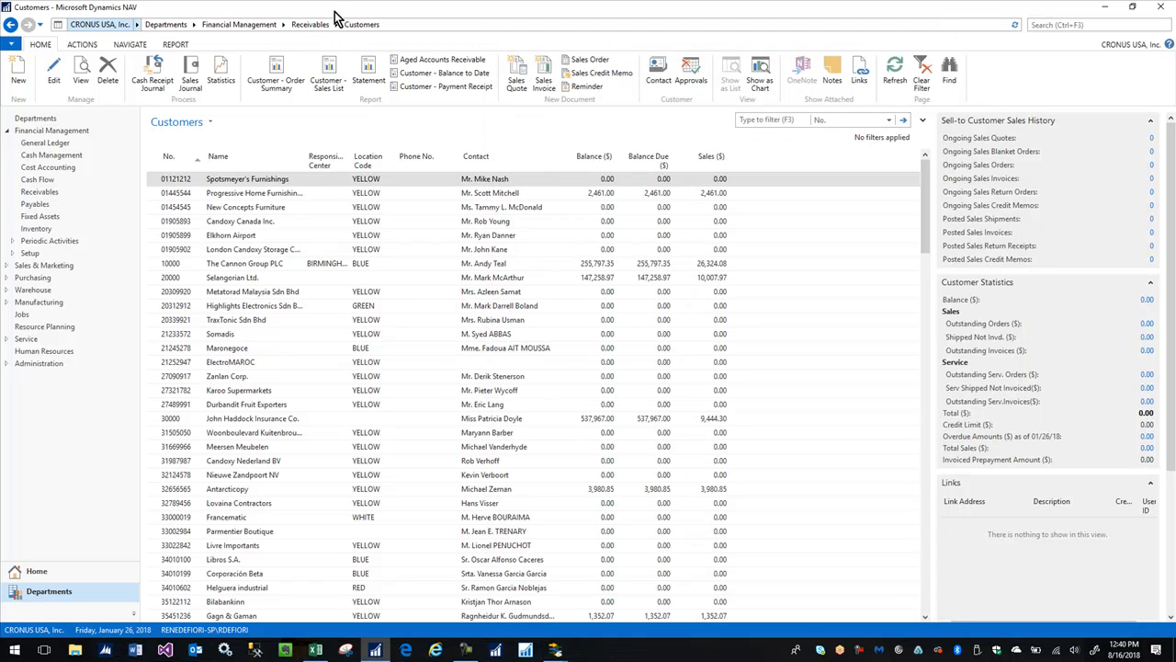
{"action": "mouse_move", "coordinate": [491, 127]}
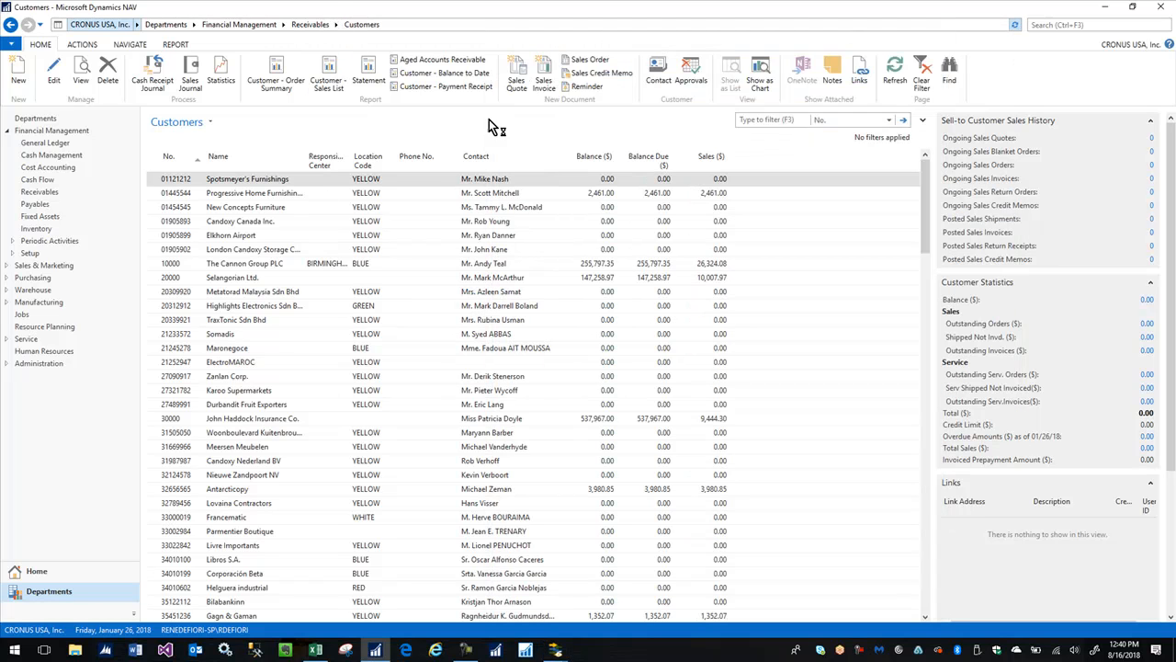
- Check customers 00001 and 00002 in the Customers list and view customer 00001's card
{"action": "scroll", "scroll_direction": "down", "scroll_amount": 3}
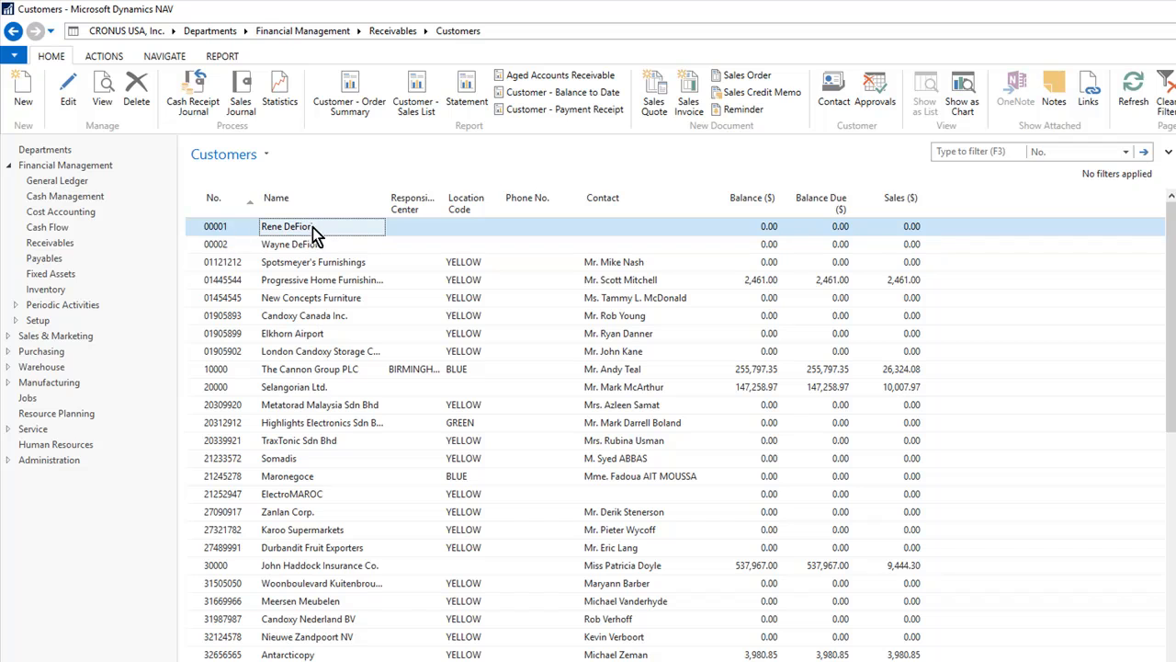
{"action": "left_click", "coordinate": [23, 69]}
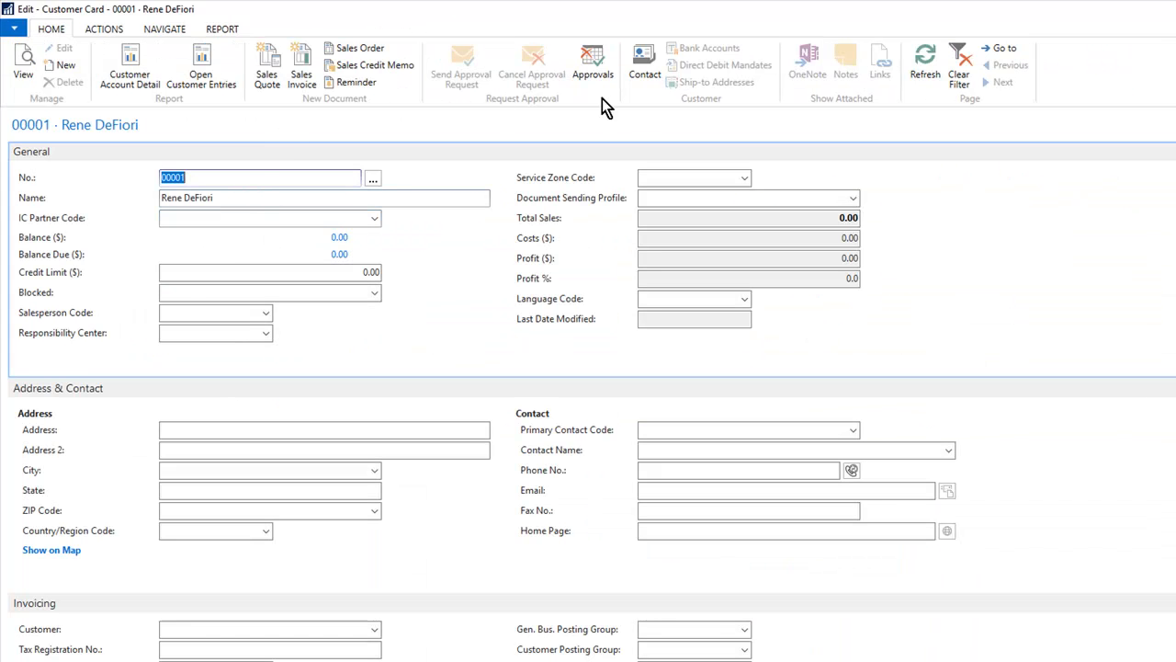
{"action": "left_click", "coordinate": [717, 82]}
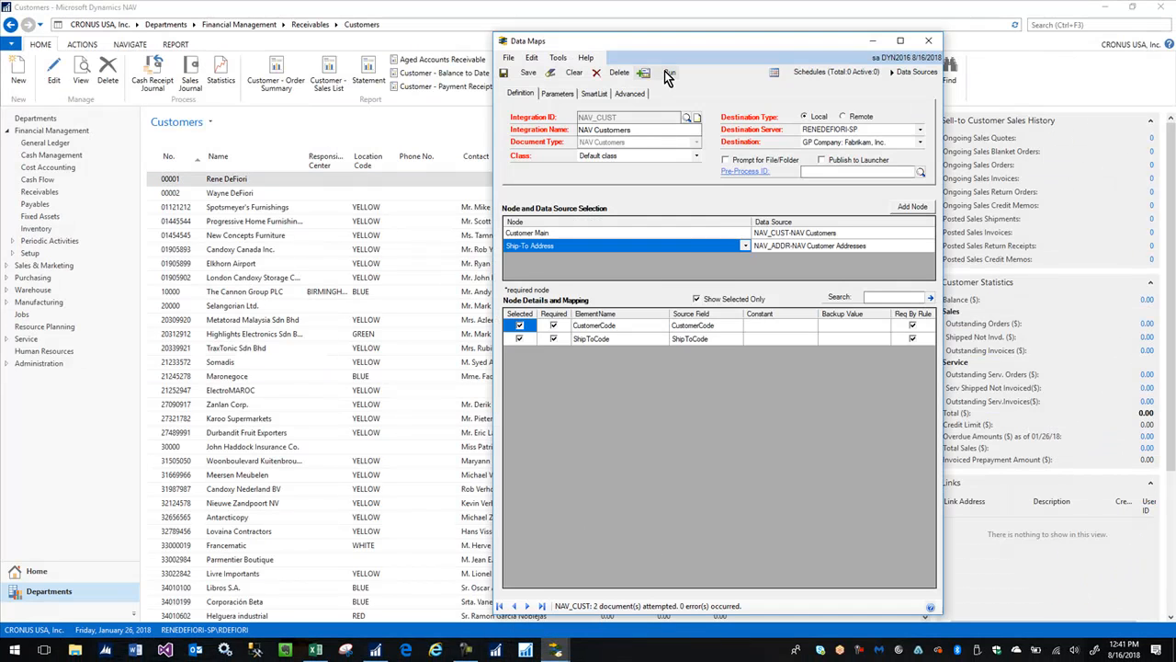
- Rerun the NAV_CUST integration and dismiss the two-error failure message
{"action": "left_click", "coordinate": [669, 73]}
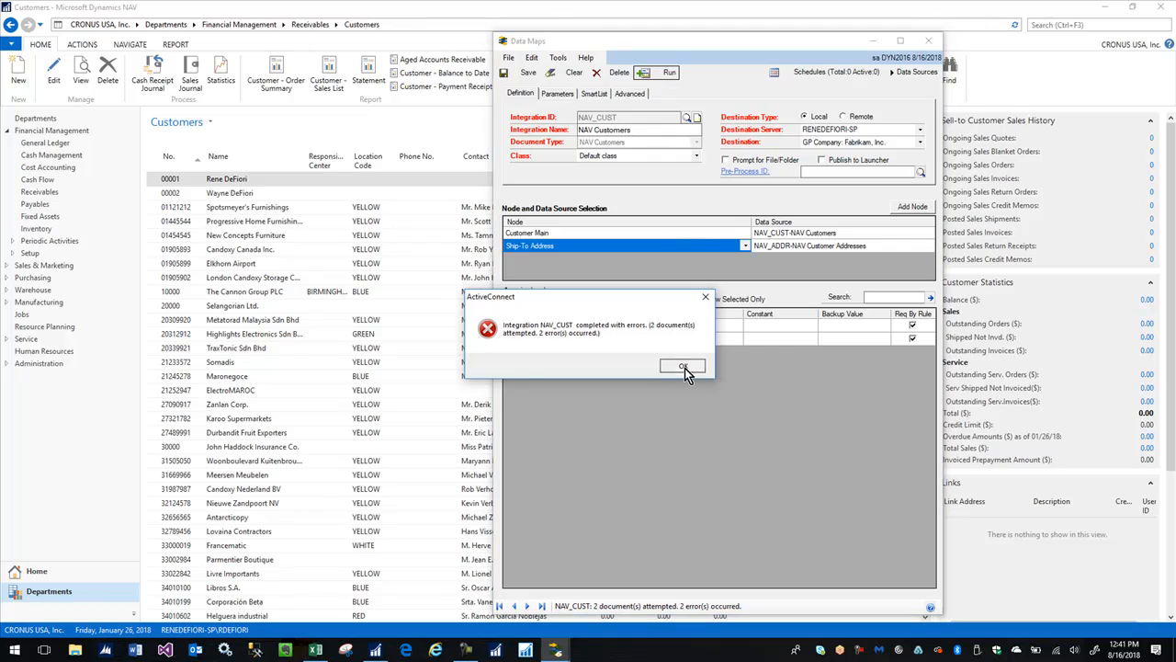
{"action": "left_click", "coordinate": [682, 366]}
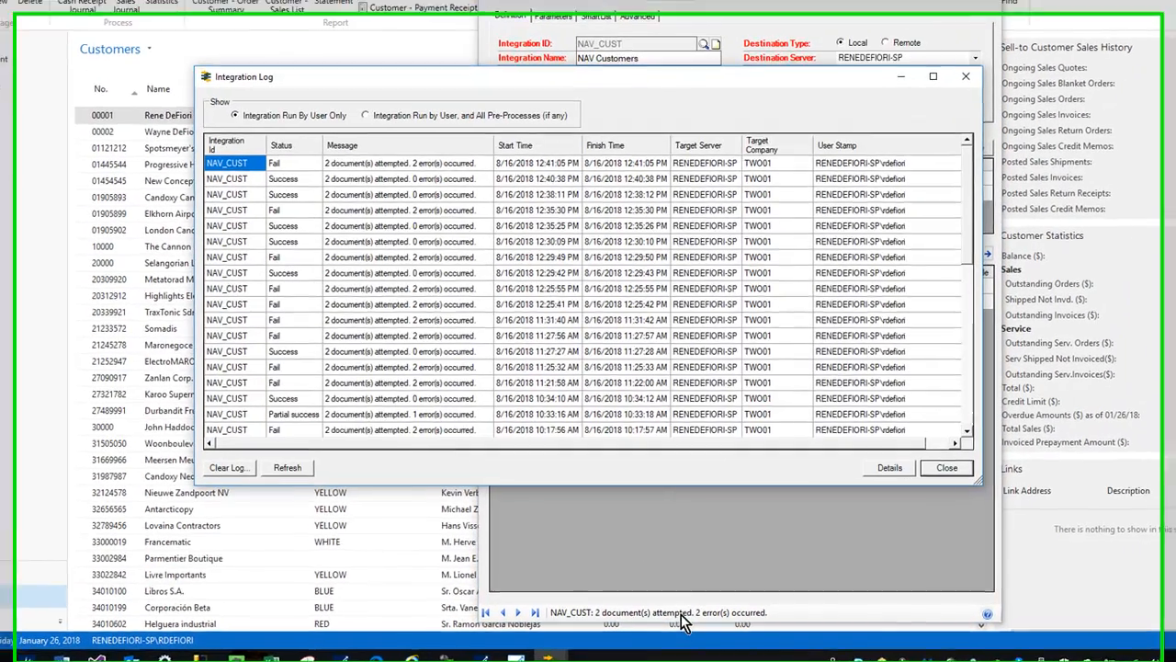
- View error details for the latest failed run, then show the Ship-To Address node's mappings
{"action": "left_click", "coordinate": [888, 467]}
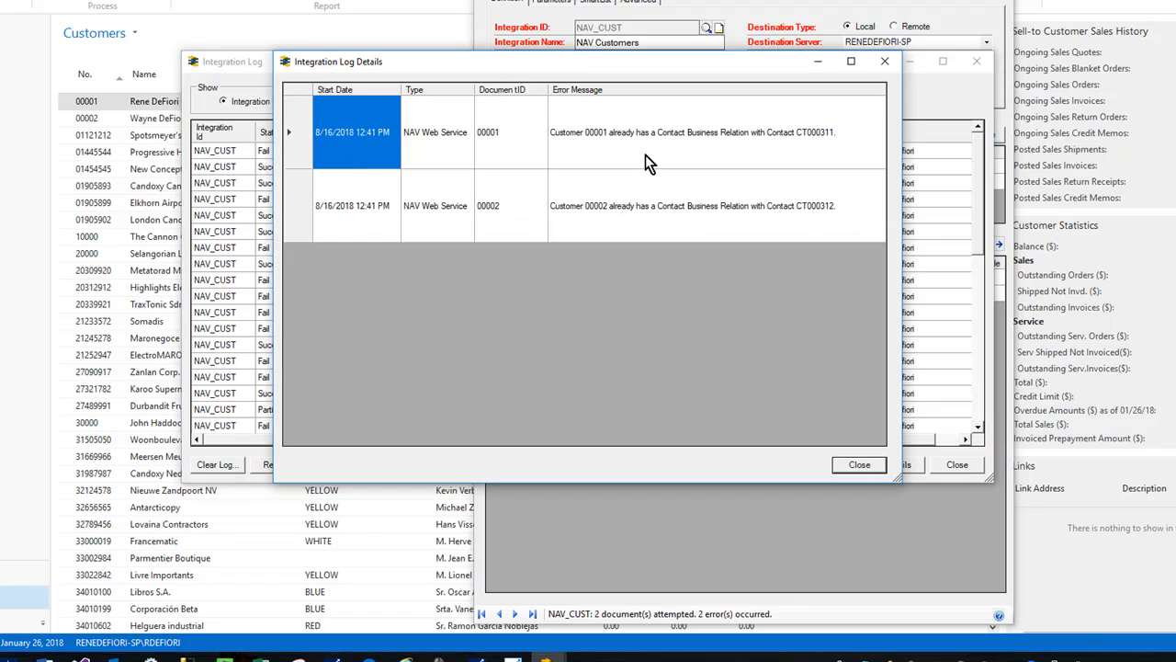
{"action": "mouse_move", "coordinate": [739, 230]}
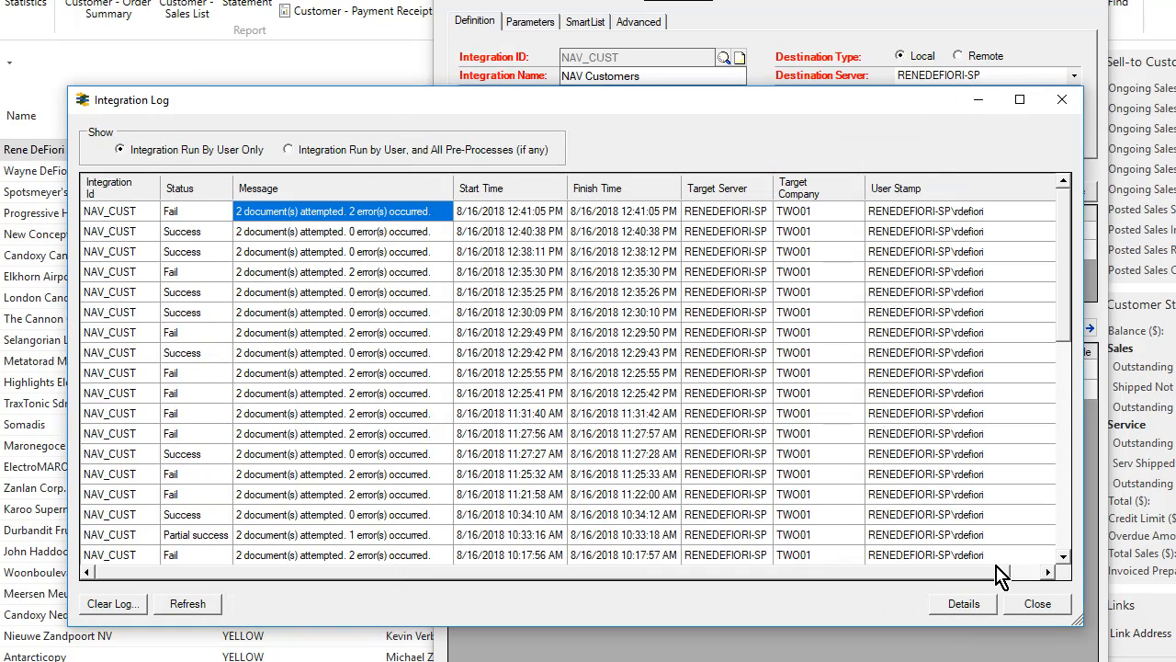
{"action": "mouse_move", "coordinate": [1045, 623]}
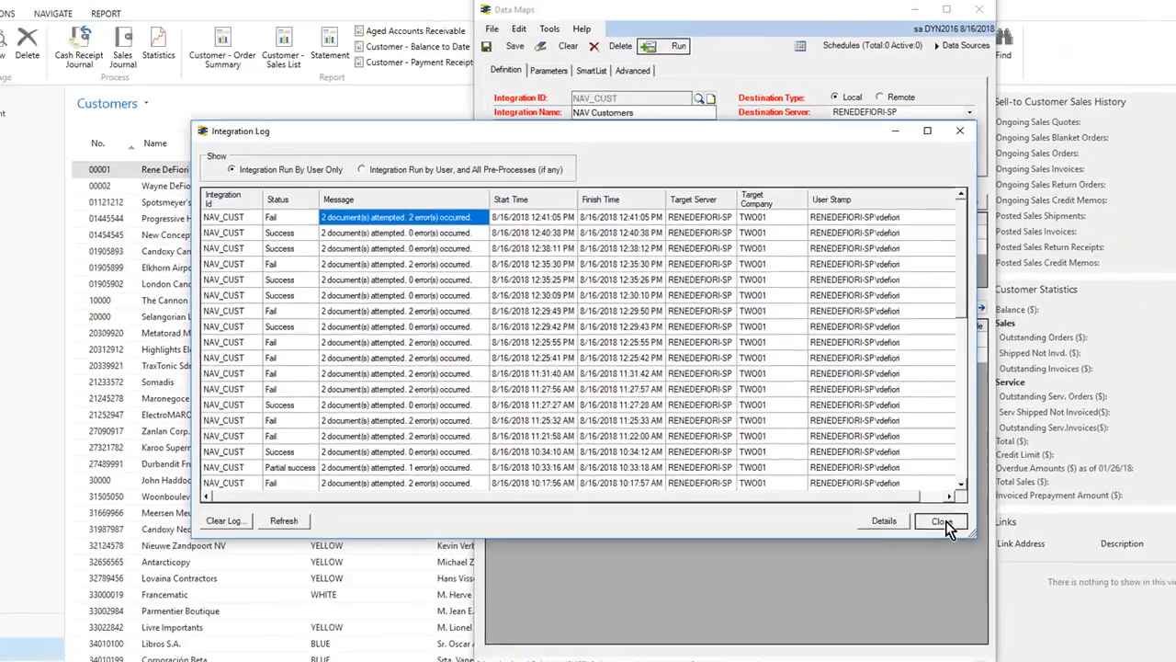
{"action": "left_click", "coordinate": [940, 521]}
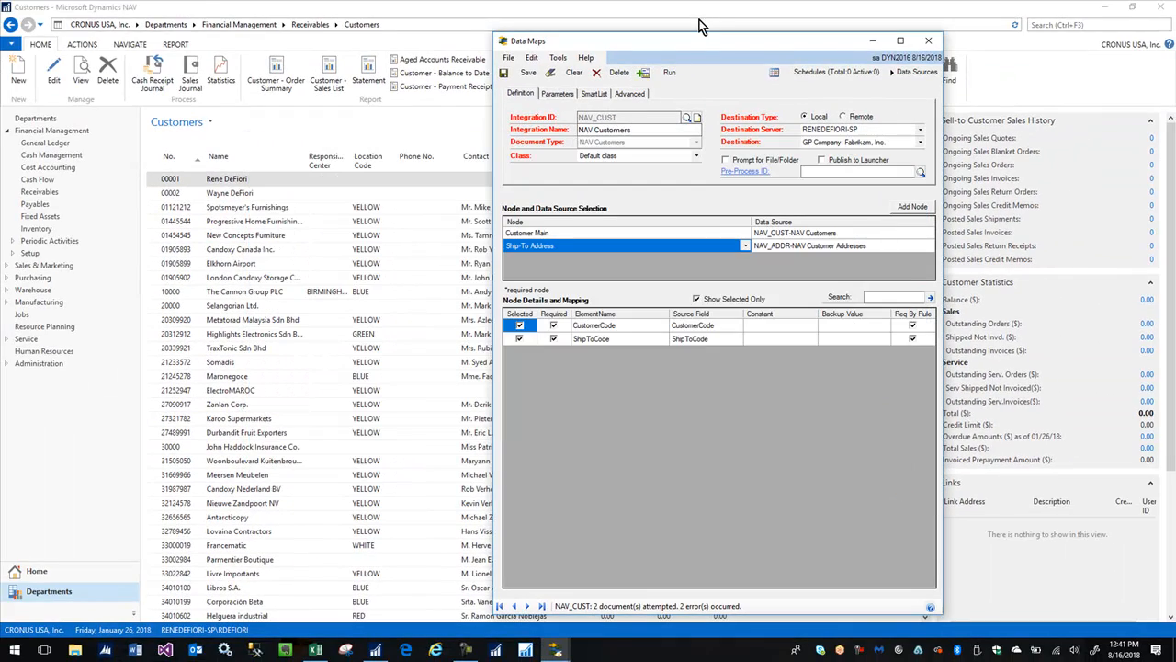
{"action": "mouse_move", "coordinate": [692, 52]}
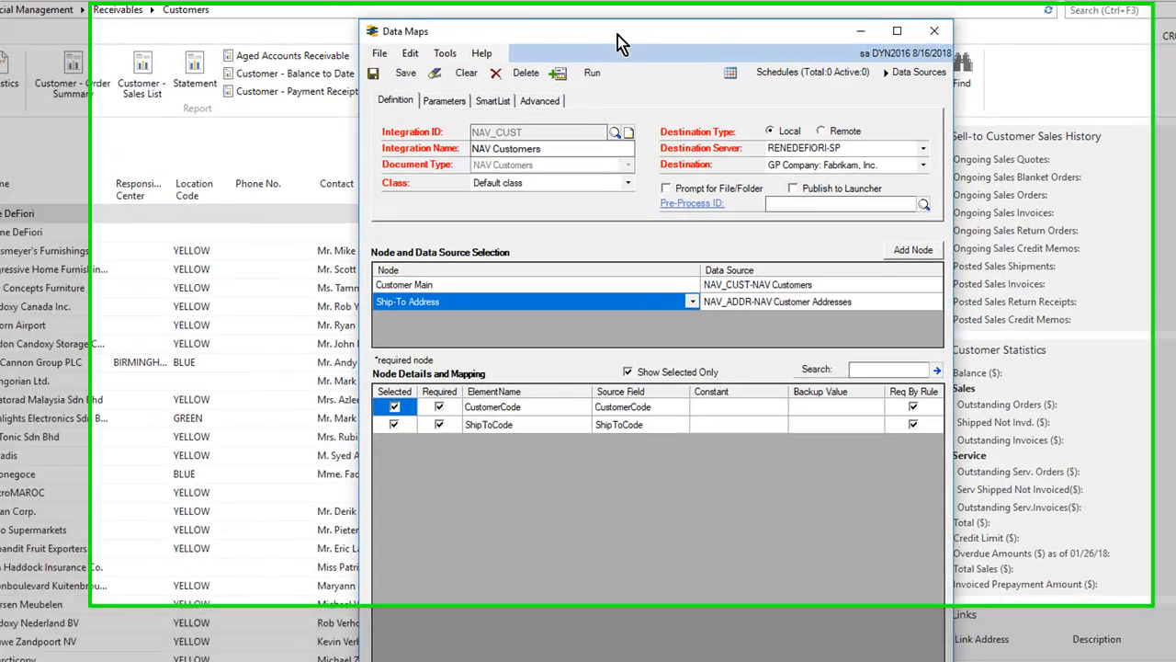
- View the Customer Main node's CustomerCode and CustomerName mappings, then return to Dynamics NAV Customers
{"action": "left_click_drag", "start_coordinate": [621, 43], "coordinate": [589, 38]}
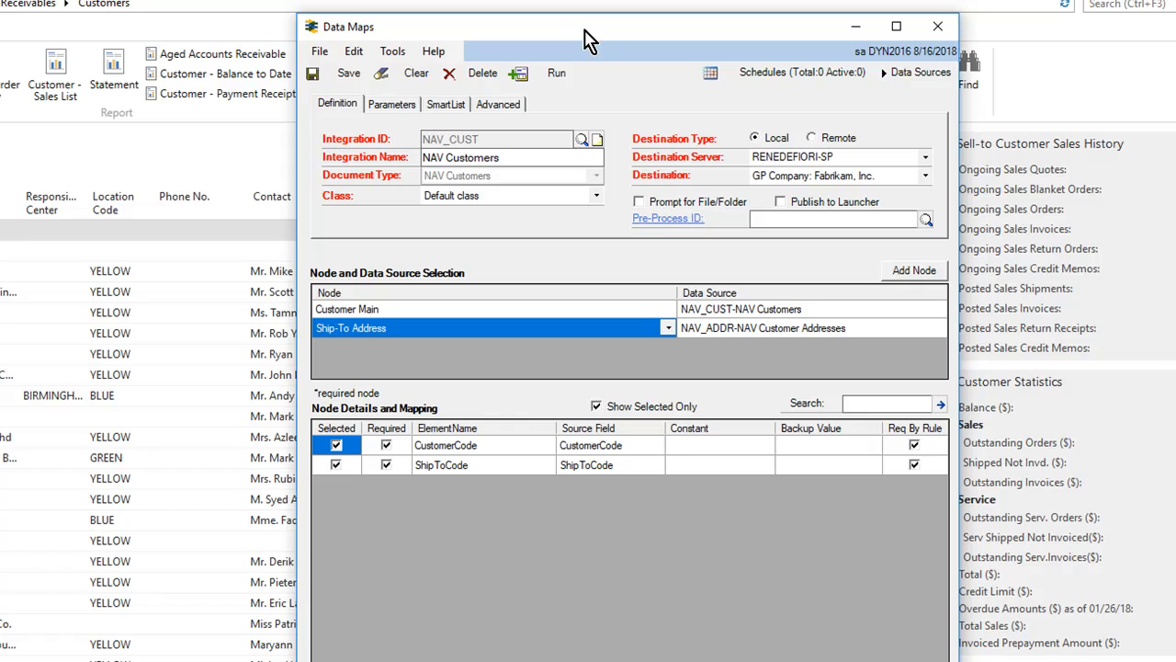
{"action": "mouse_move", "coordinate": [768, 224]}
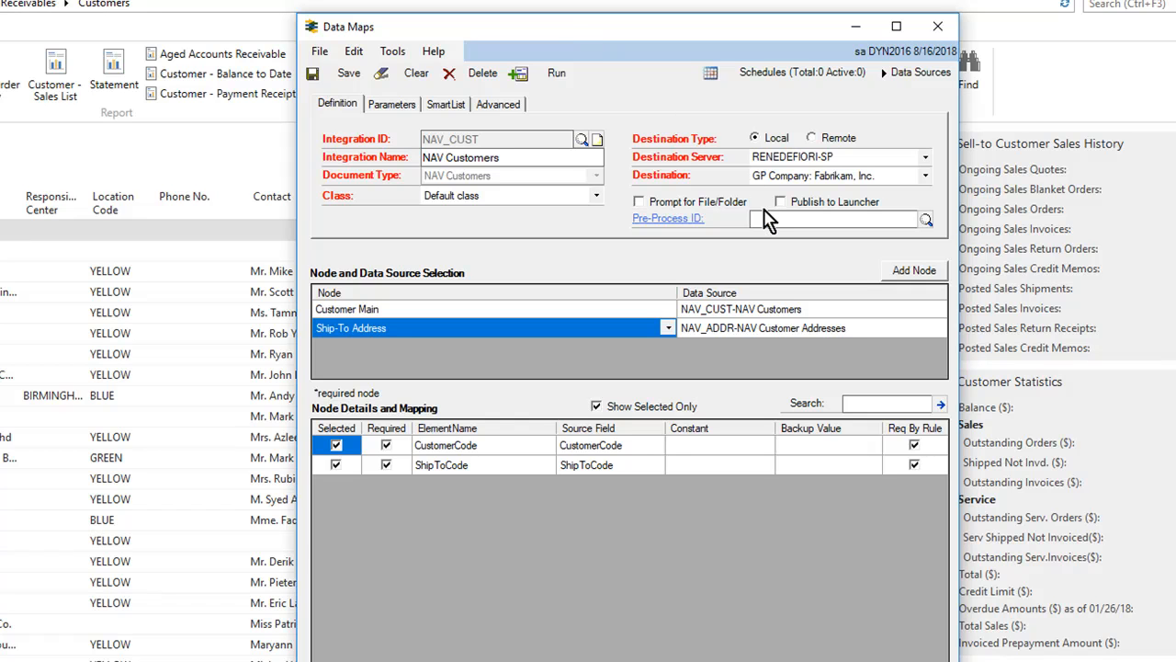
{"action": "mouse_move", "coordinate": [477, 323]}
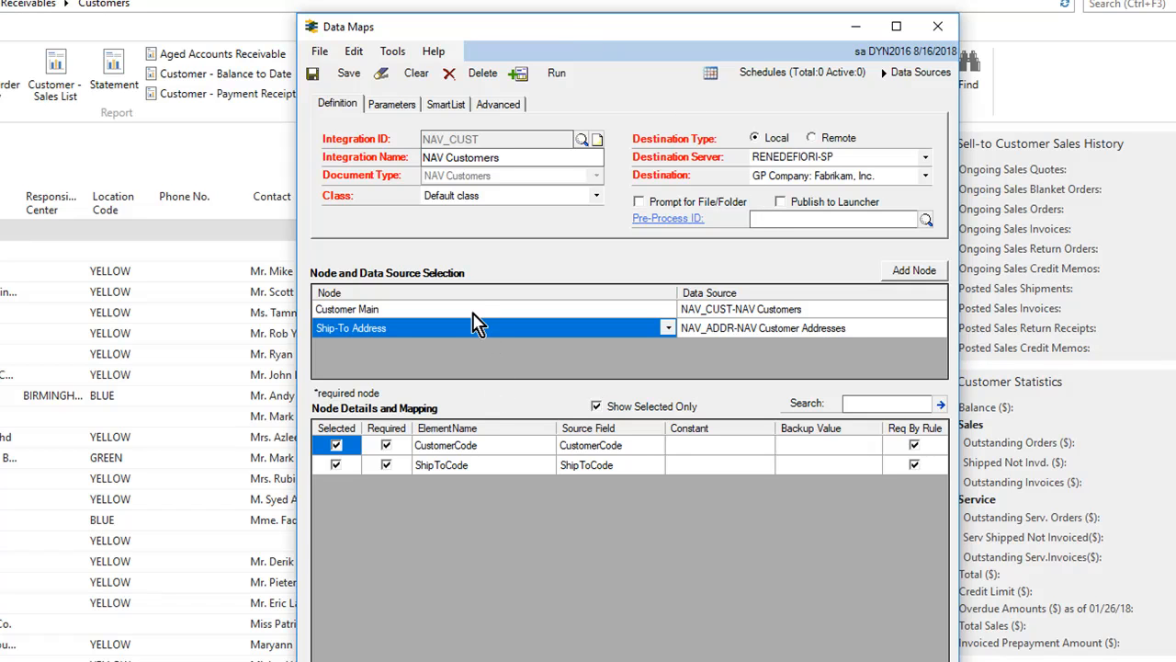
{"action": "left_click", "coordinate": [347, 308]}
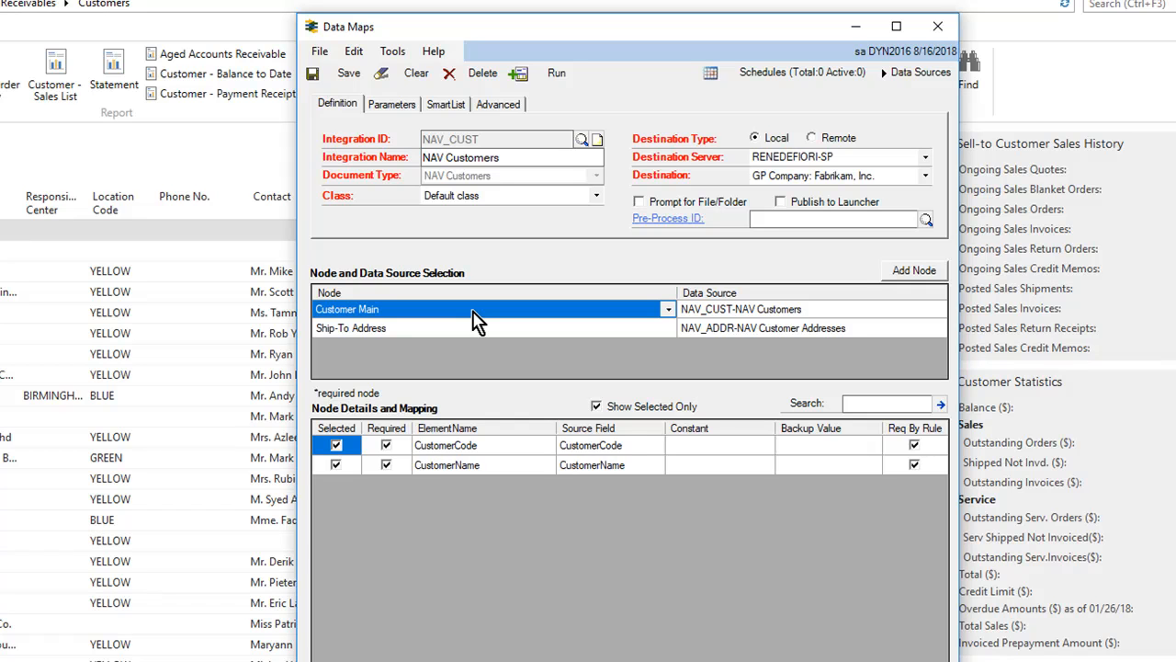
{"action": "mouse_move", "coordinate": [399, 354]}
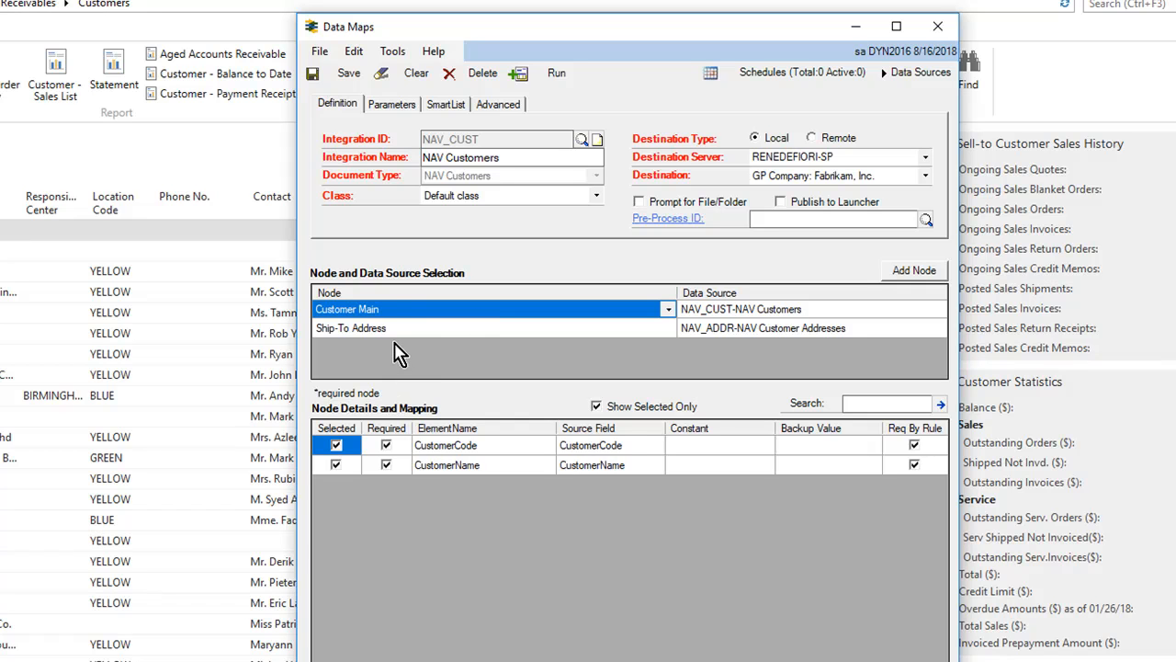
{"action": "mouse_move", "coordinate": [358, 340]}
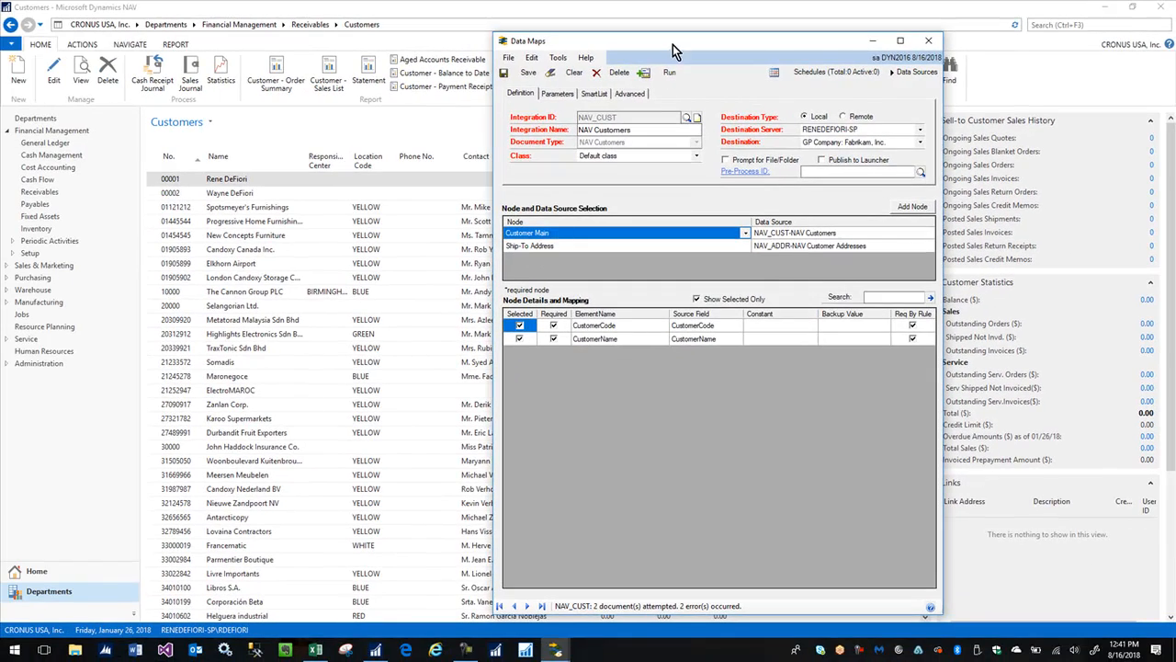
{"action": "left_click", "coordinate": [927, 41]}
{"action": "type", "text": "we"}
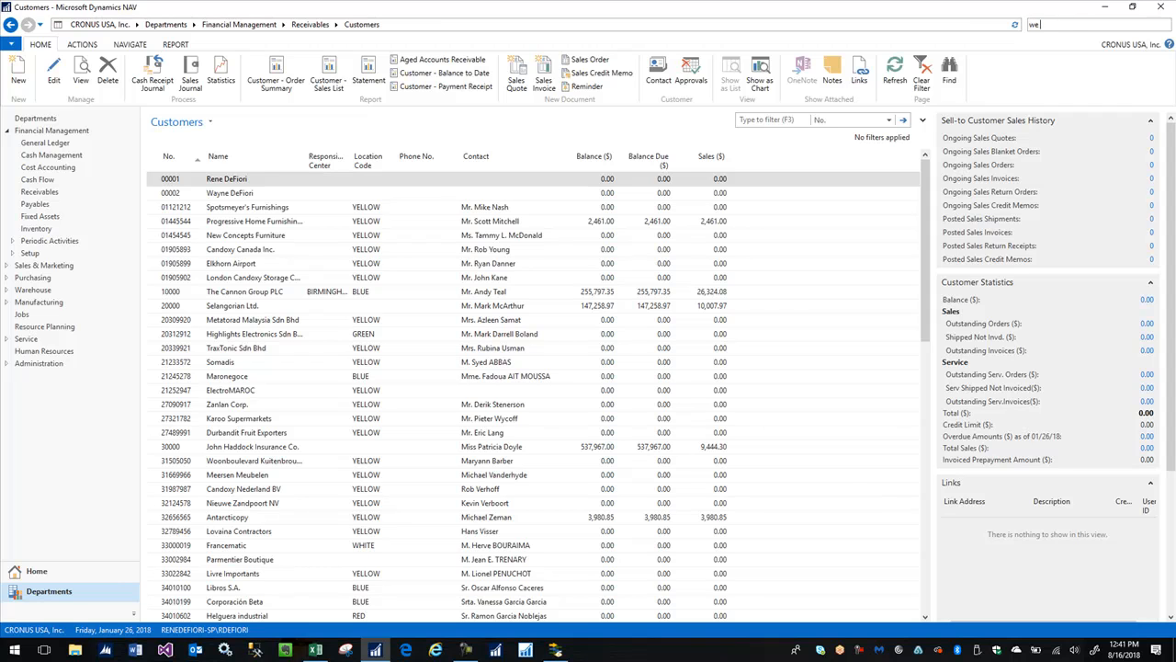
- Search for 'web services' and open the Web Services page
{"action": "type", "text": "b ser"}
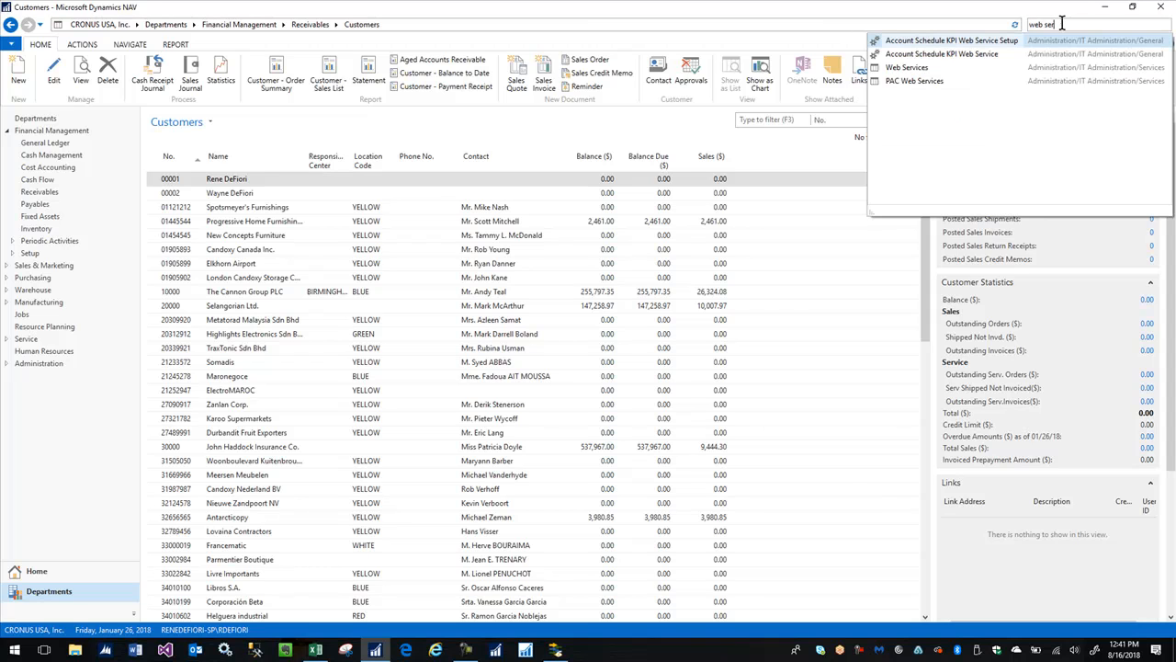
{"action": "left_click", "coordinate": [906, 67]}
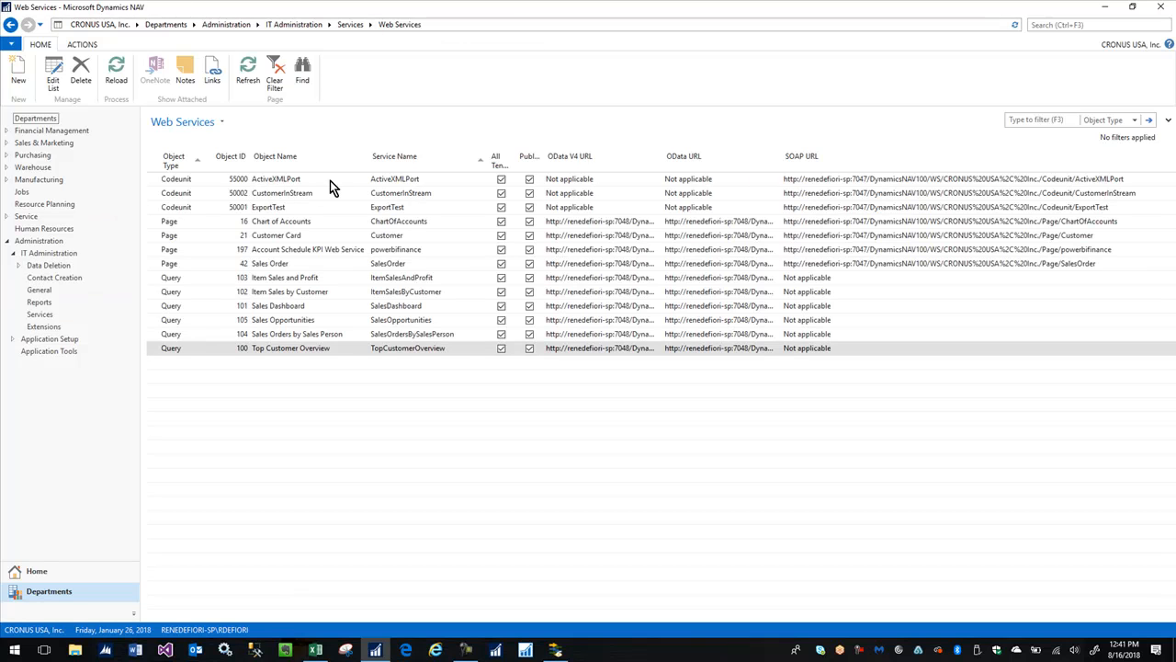
{"action": "mouse_move", "coordinate": [316, 187]}
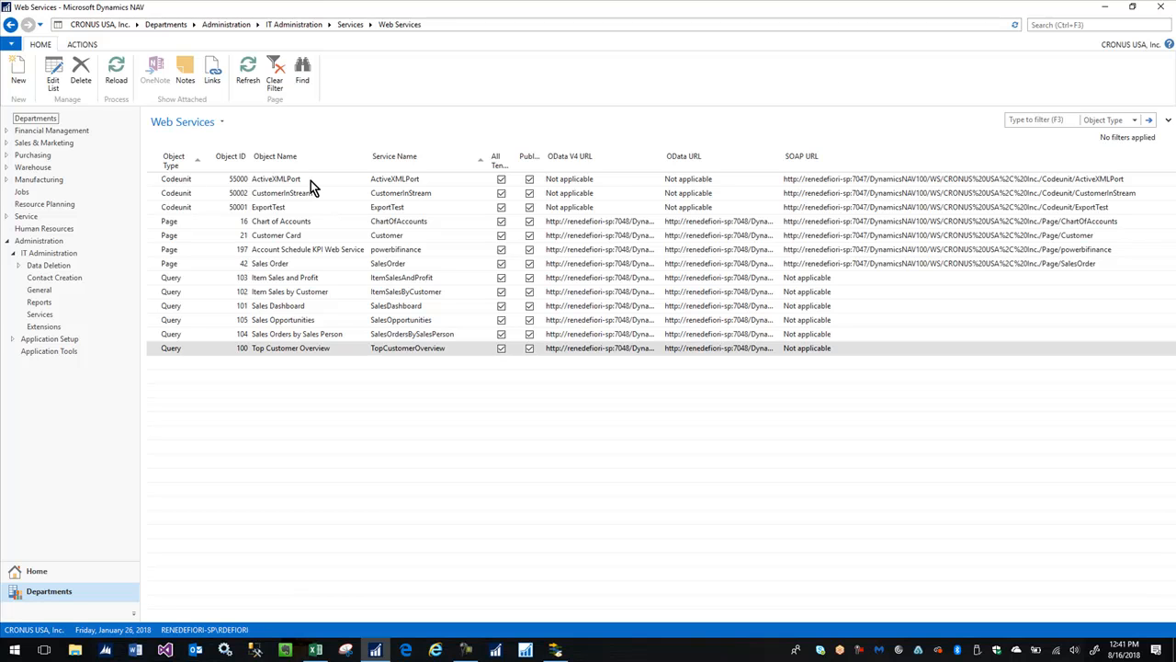
{"action": "mouse_move", "coordinate": [322, 193]}
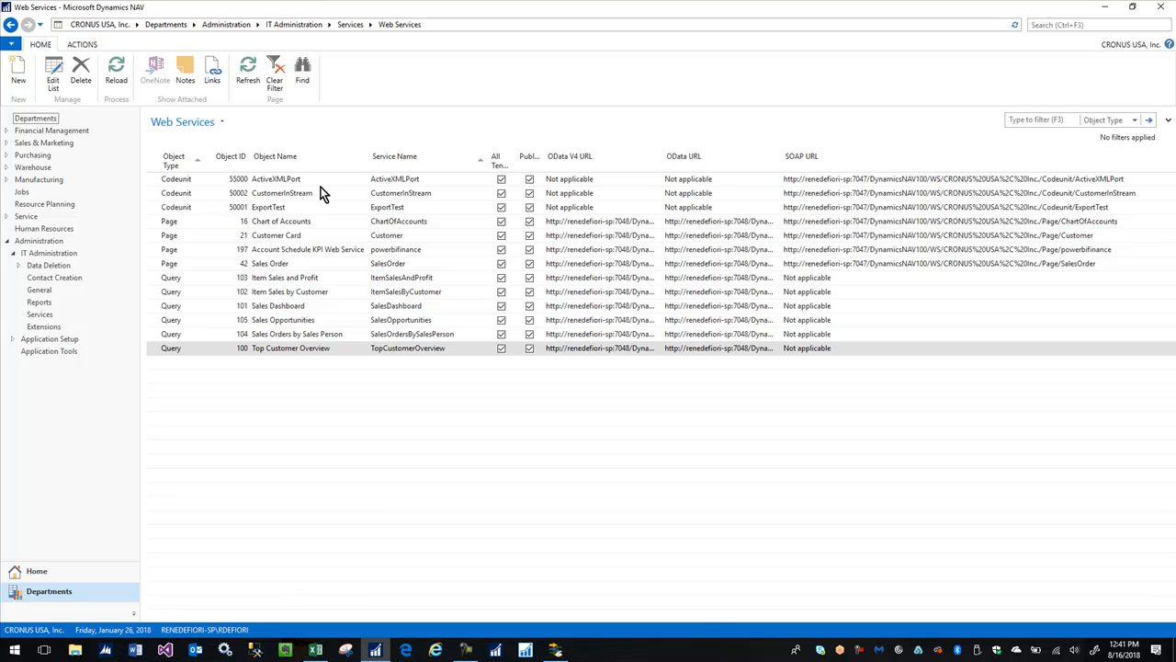
{"action": "mouse_move", "coordinate": [290, 186]}
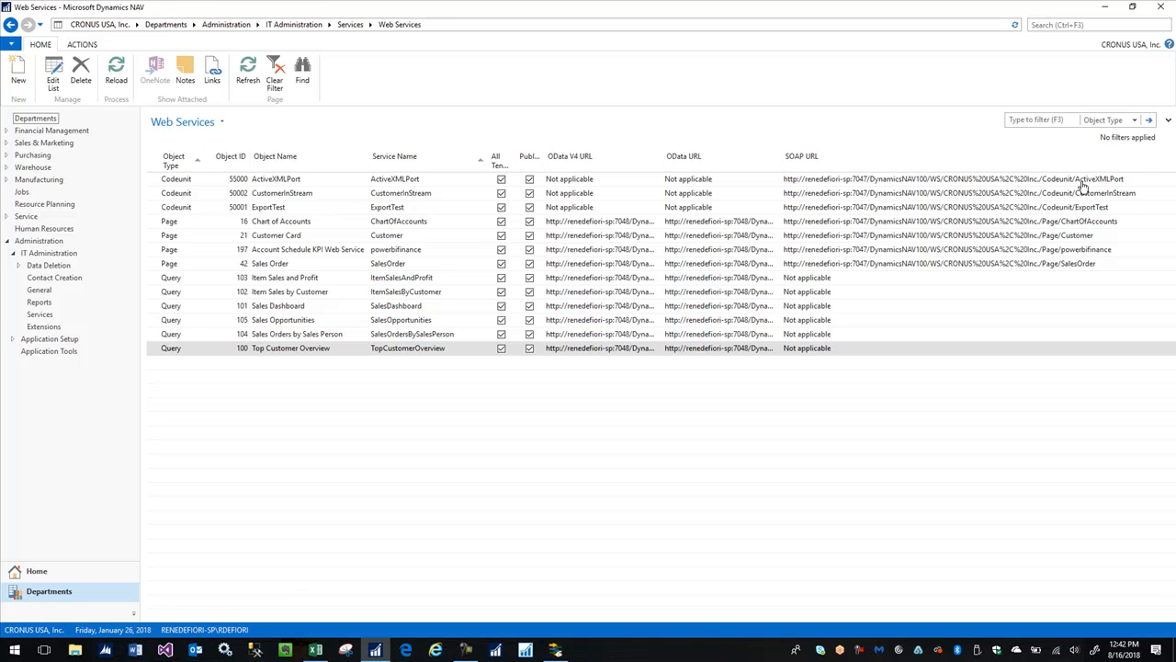
{"action": "mouse_move", "coordinate": [861, 187]}
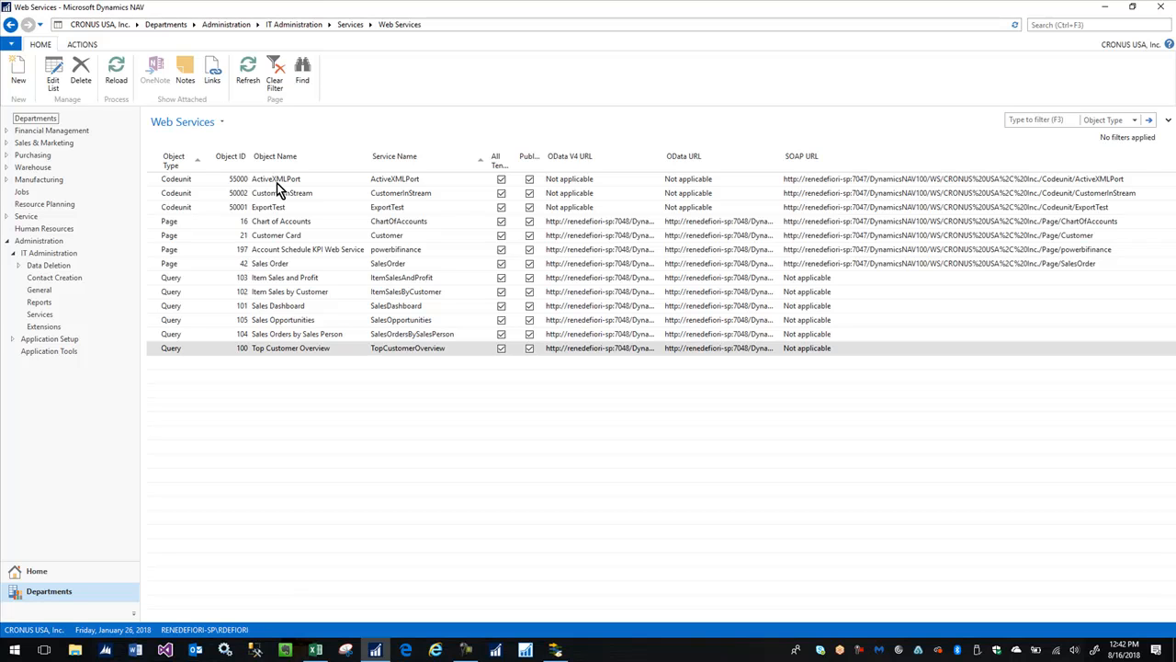
{"action": "mouse_move", "coordinate": [184, 184]}
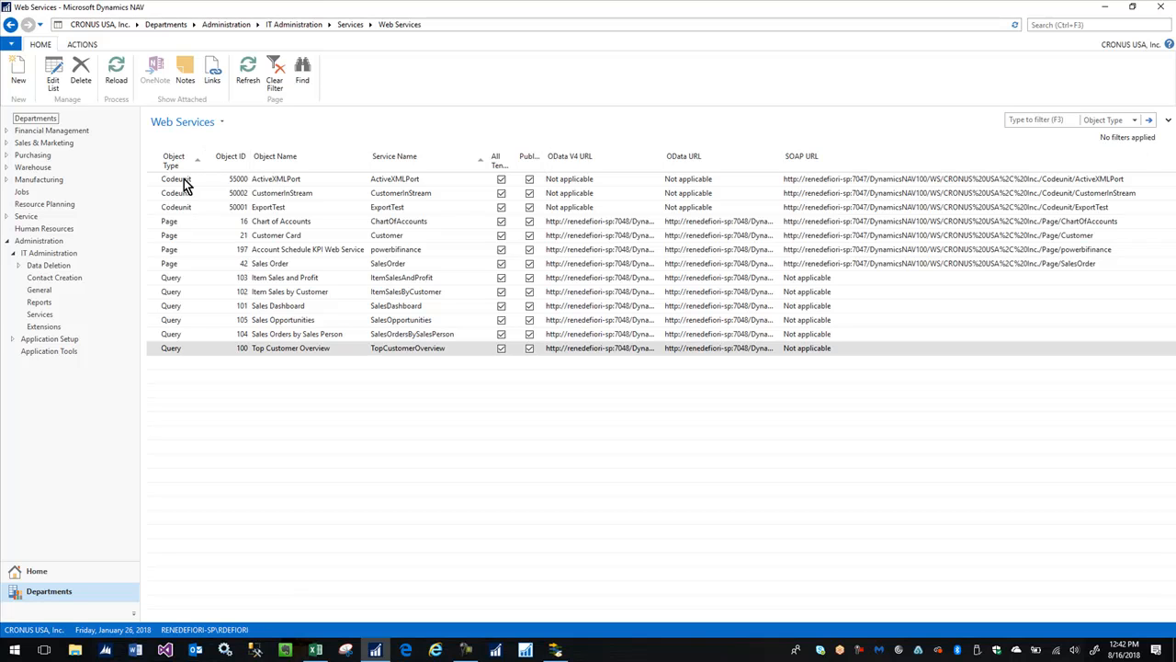
{"action": "mouse_move", "coordinate": [296, 225]}
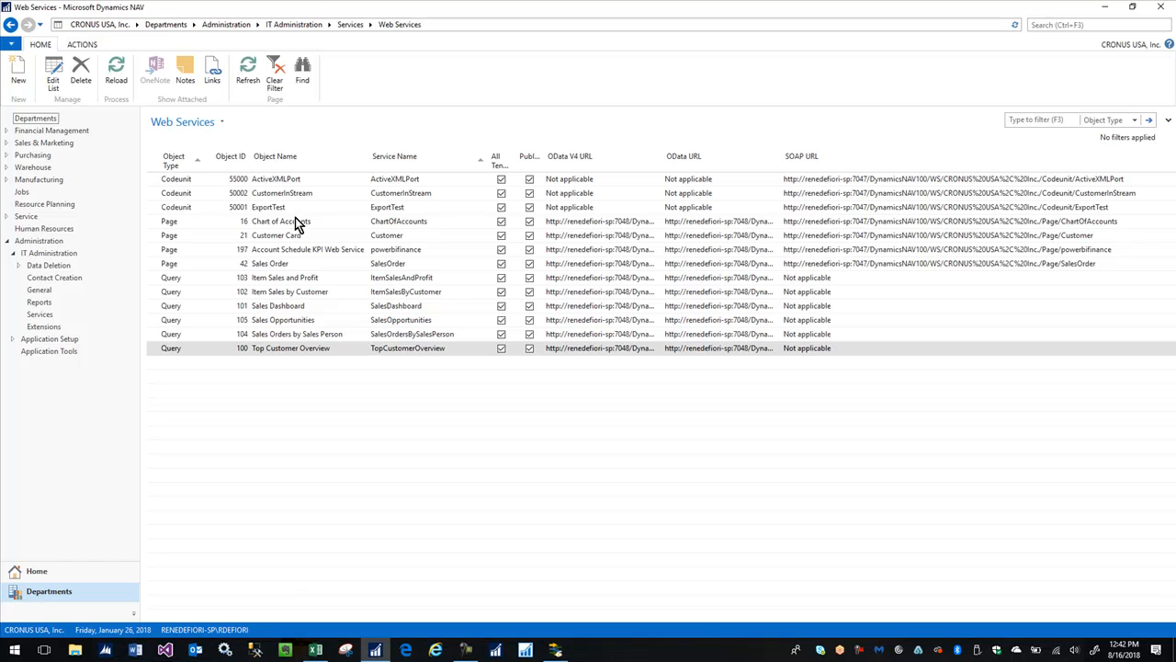
{"action": "mouse_move", "coordinate": [248, 444]}
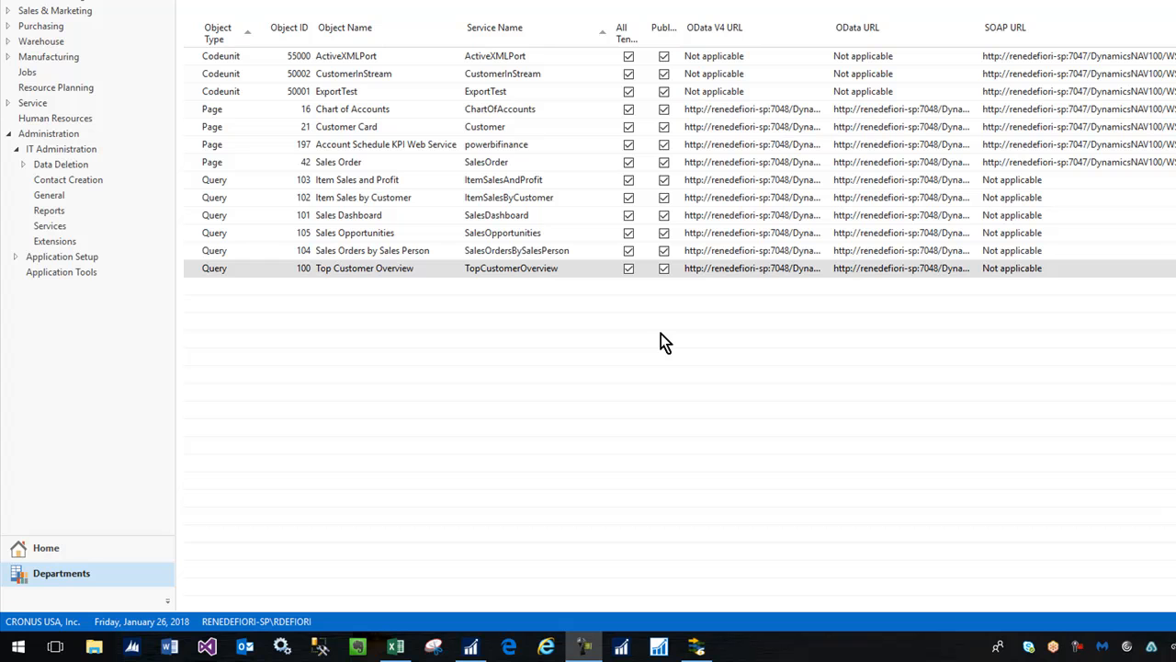
{"action": "mouse_move", "coordinate": [741, 349]}
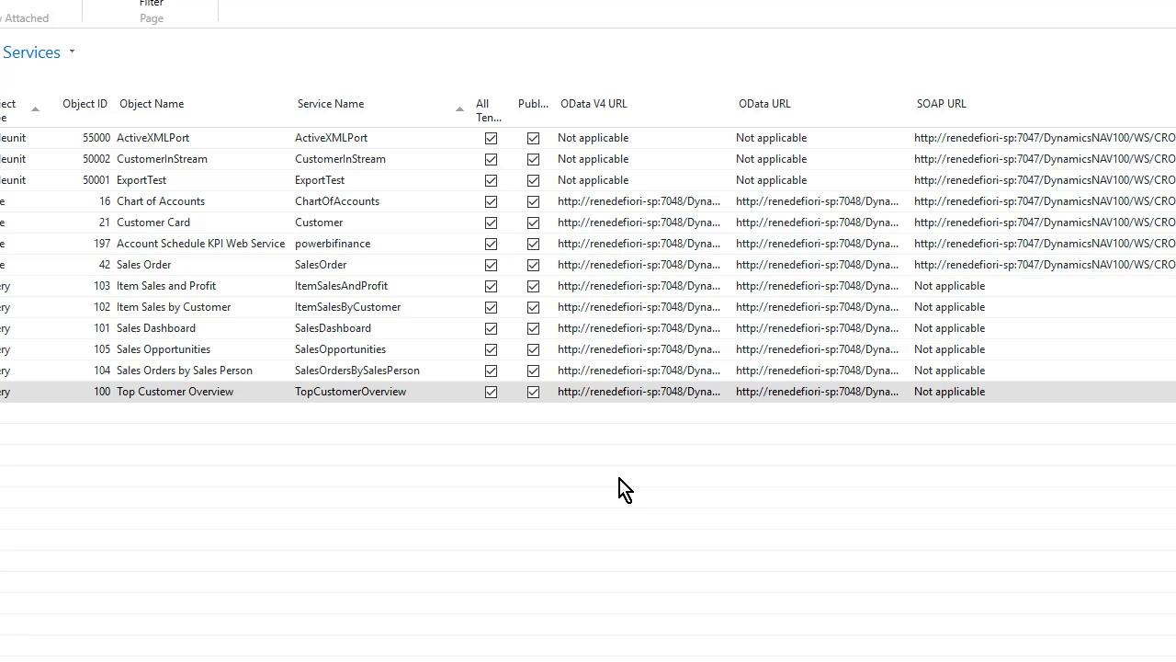
{"action": "mouse_move", "coordinate": [655, 275]}
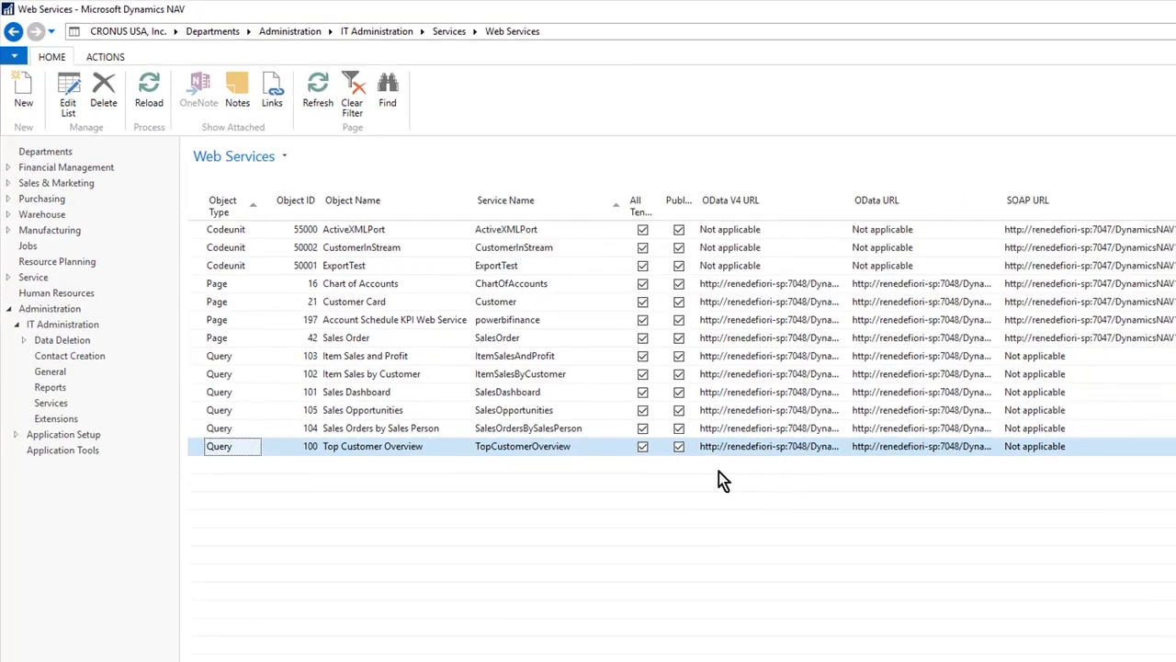
{"action": "left_click", "coordinate": [1147, 9]}
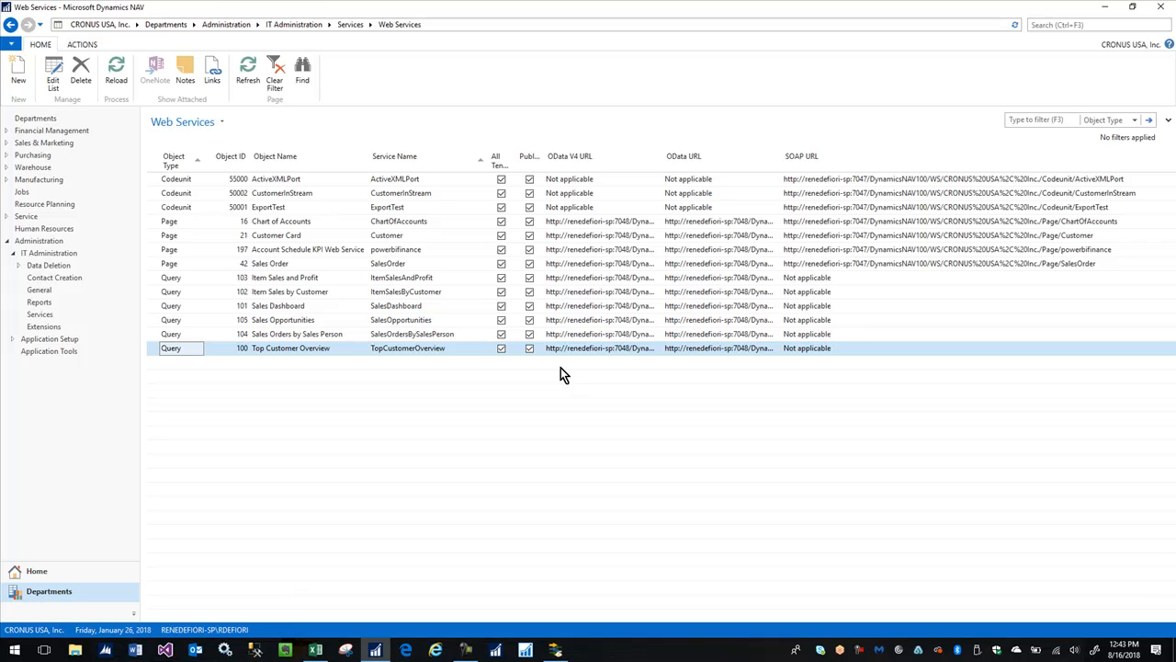
{"action": "mouse_move", "coordinate": [636, 513]}
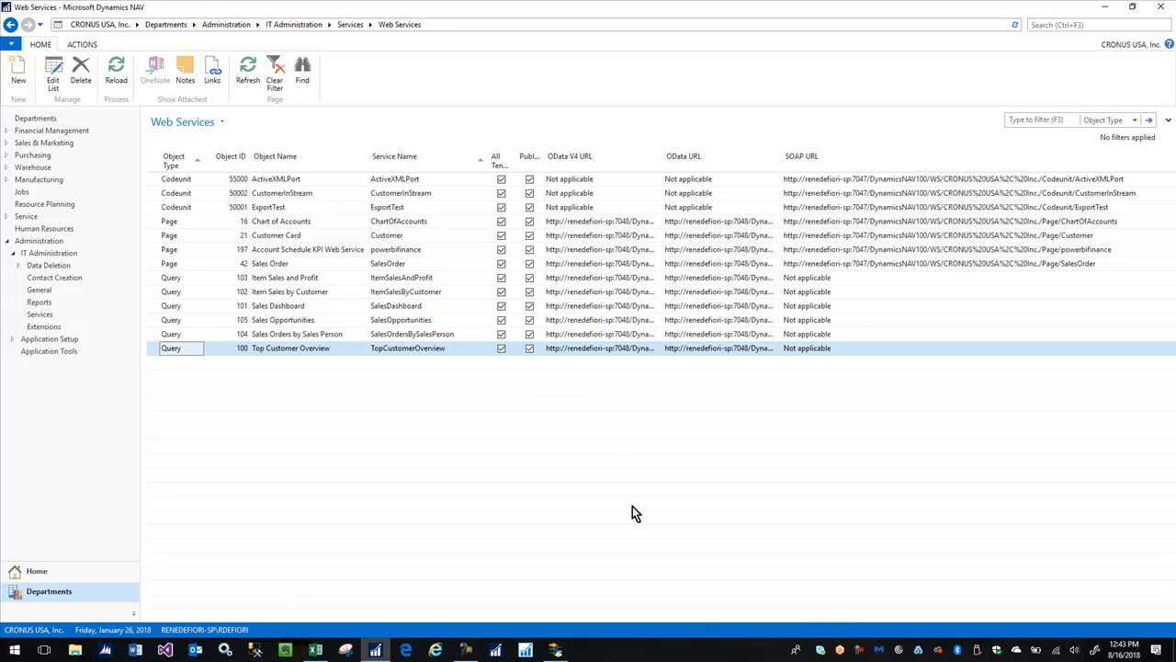
{"action": "mouse_move", "coordinate": [859, 650]}
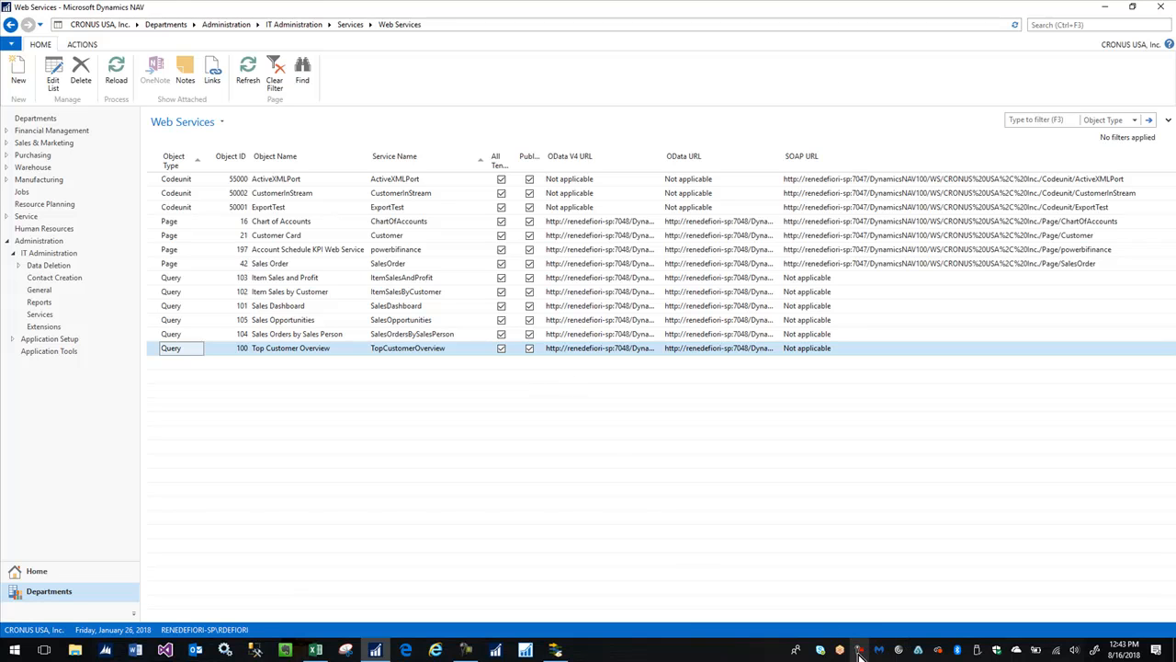